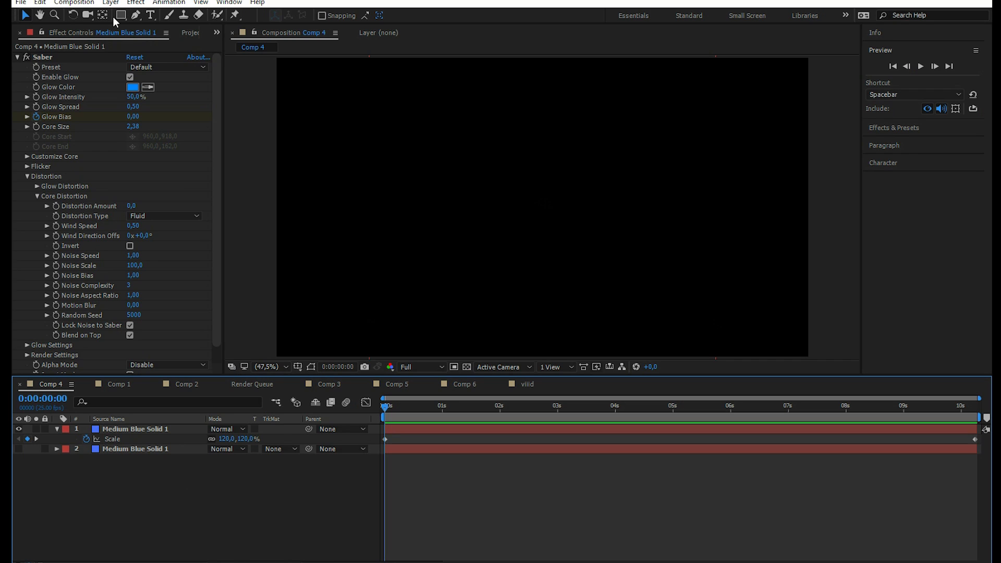
- Create a new composition named Comp 7 with the HDTV 1080 25 preset (1920×1080)
click(74, 3)
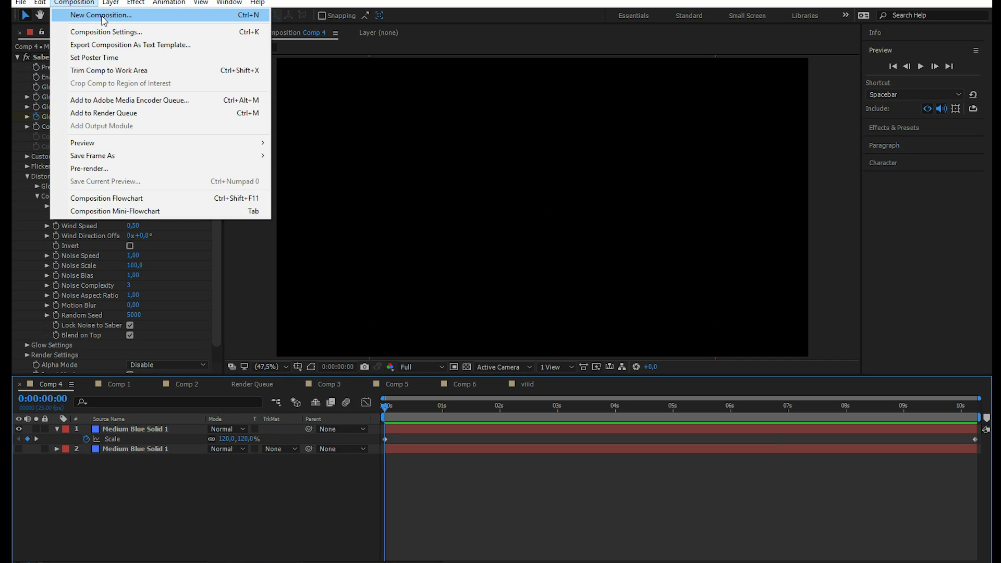
click(100, 14)
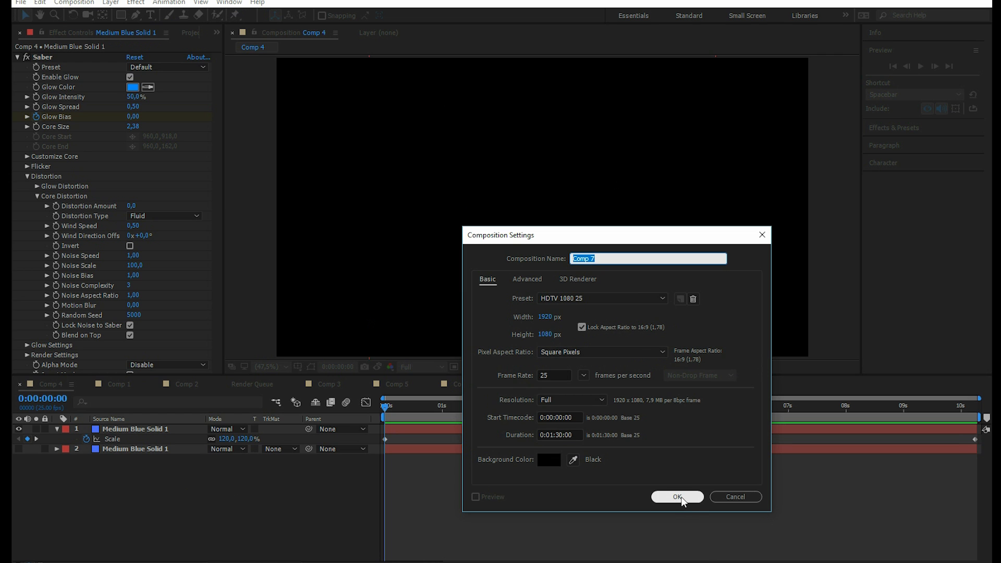
click(677, 498)
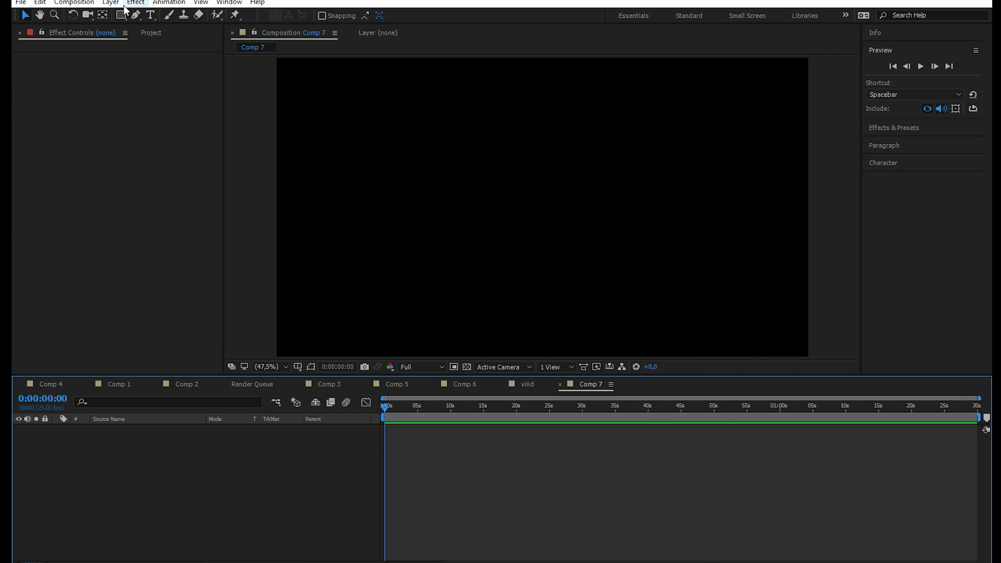
- Add a new full-frame solid layer named 'saber'
click(110, 3)
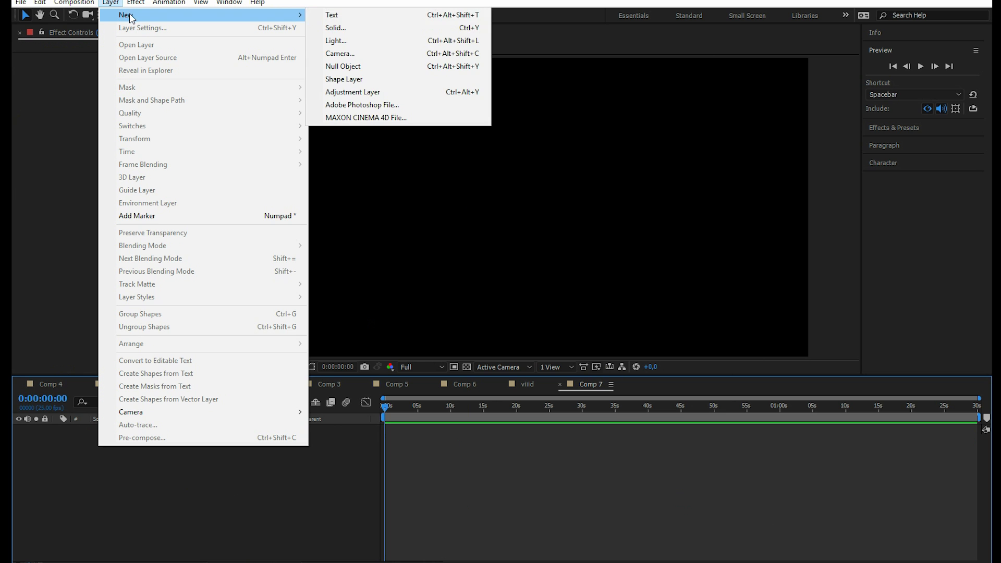
click(335, 28)
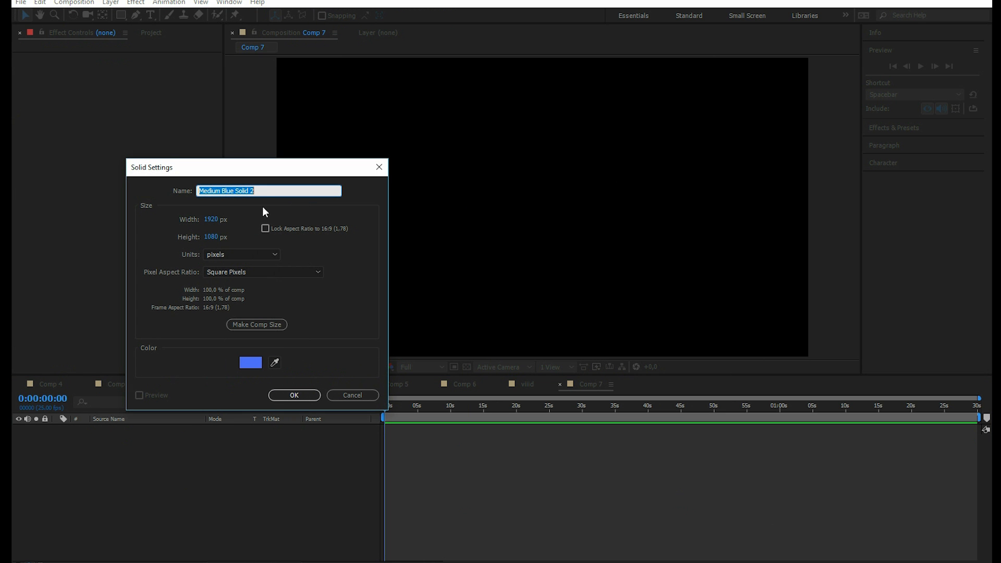
text(s)
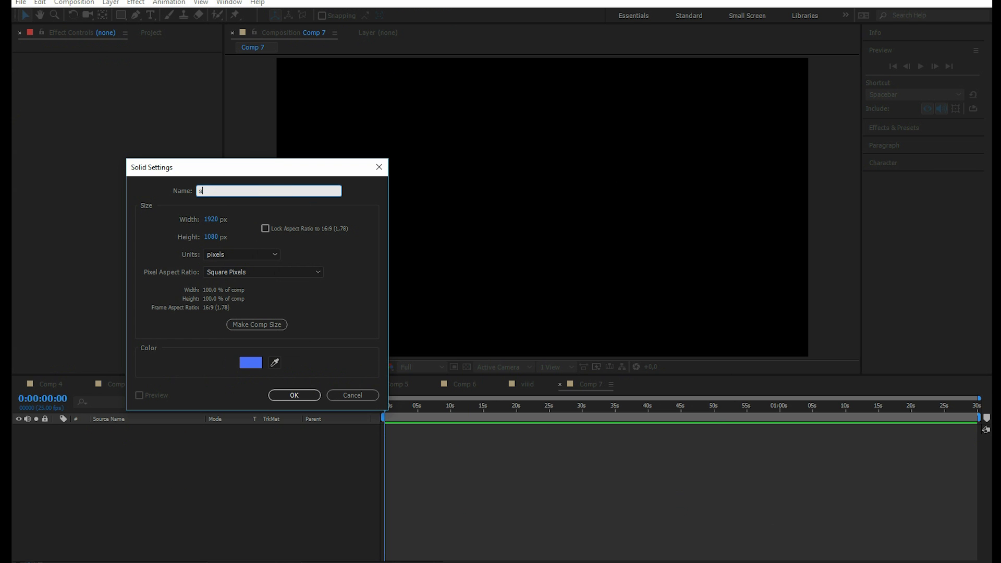
text(aber)
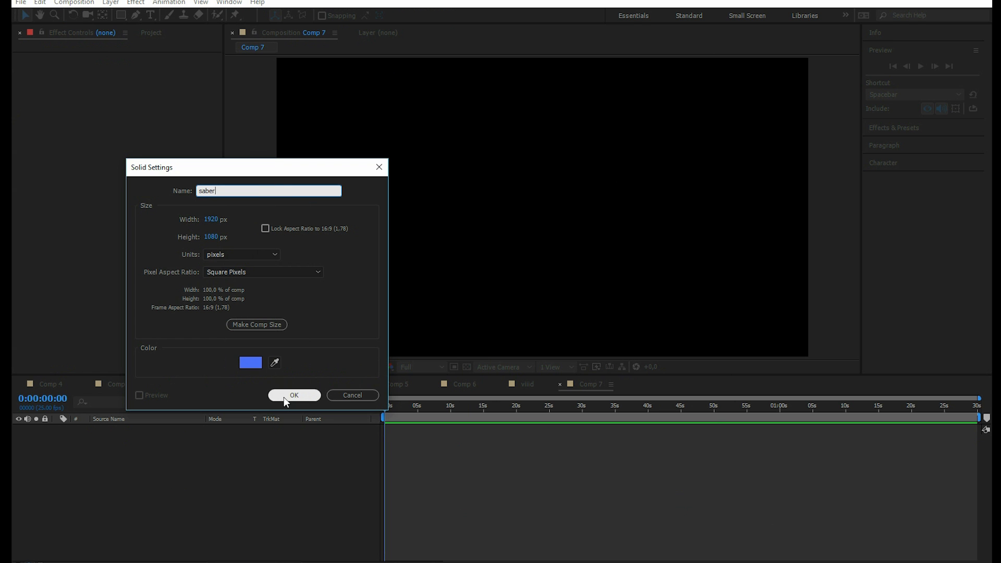
click(293, 395)
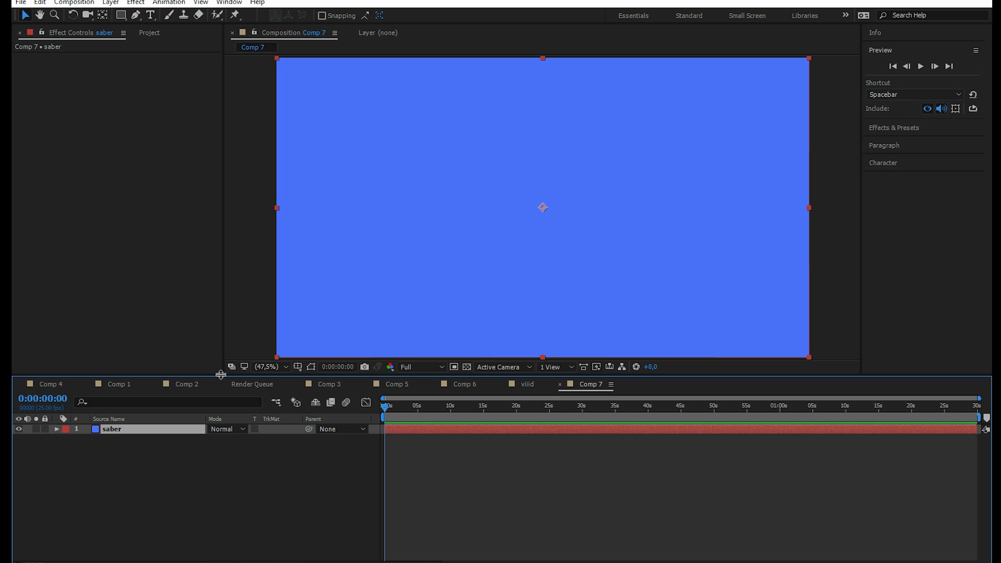
- Apply the Video Copilot Saber effect to the saber solid
click(110, 3)
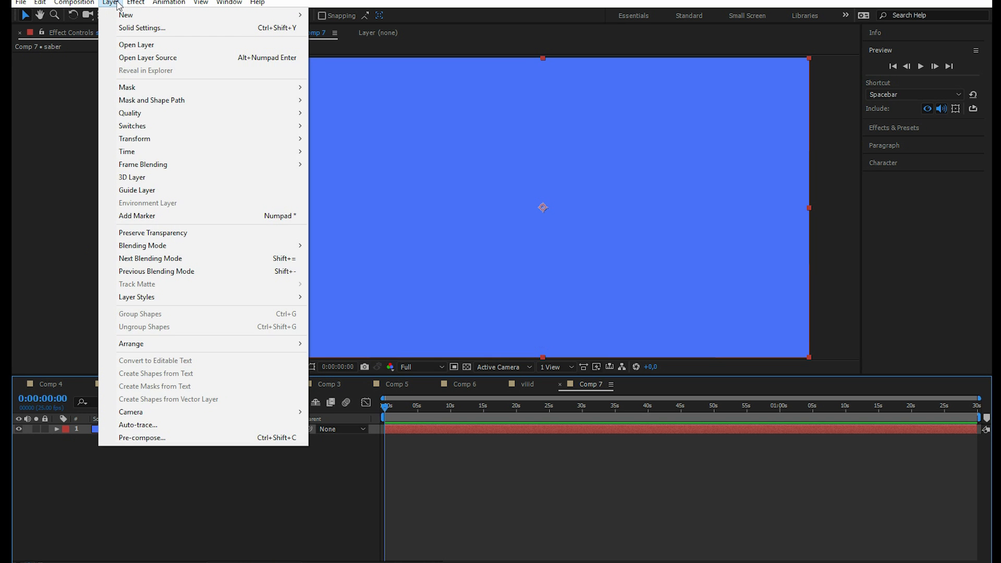
click(135, 3)
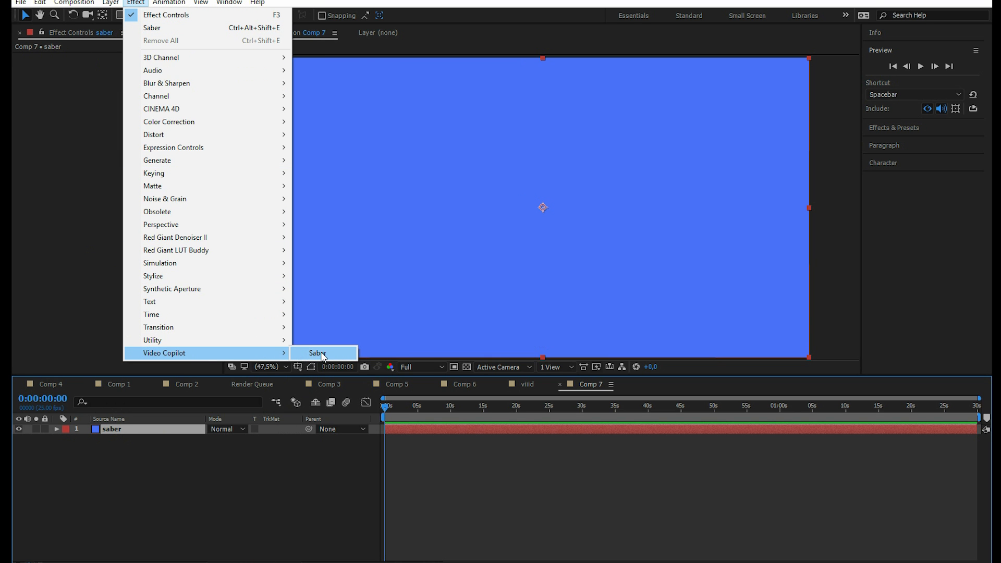
click(318, 353)
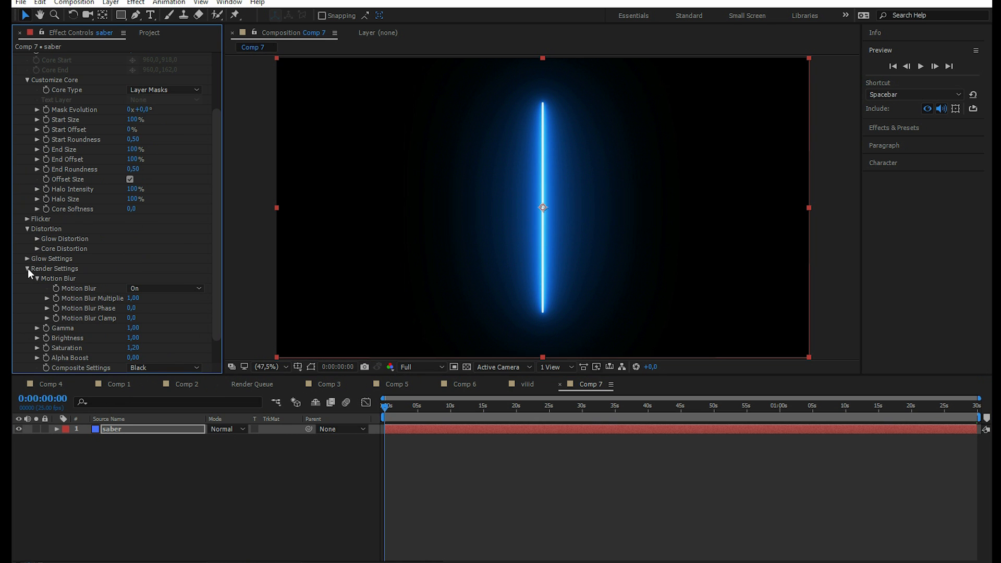
scroll(down, 3)
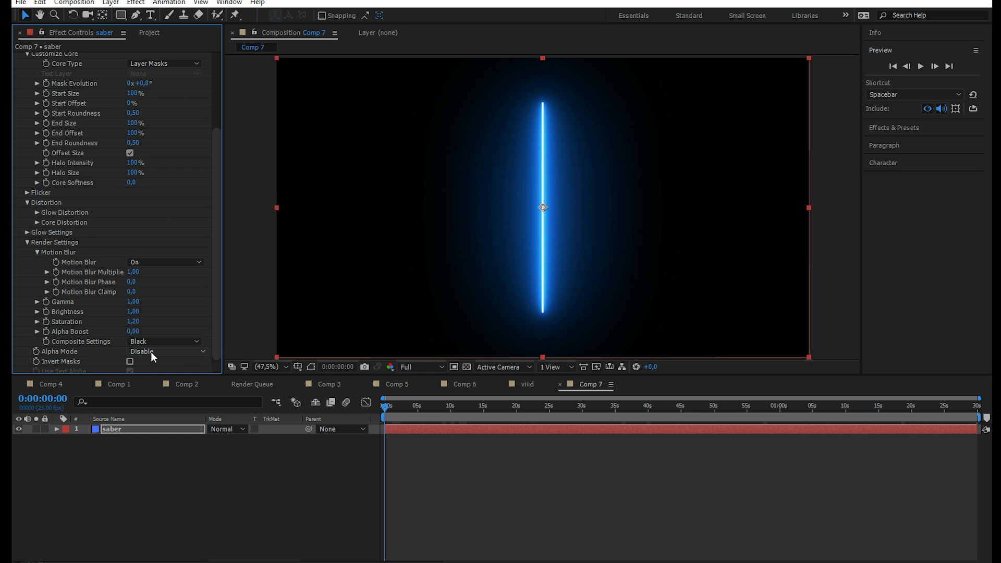
click(164, 341)
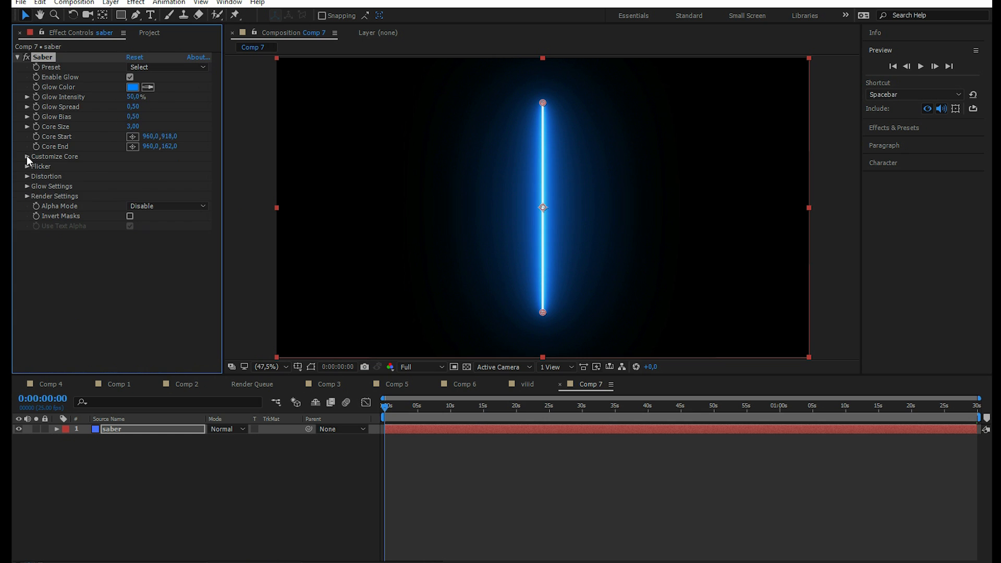
- Under Customize Core, set the Saber Core Type to Layer Masks
click(26, 157)
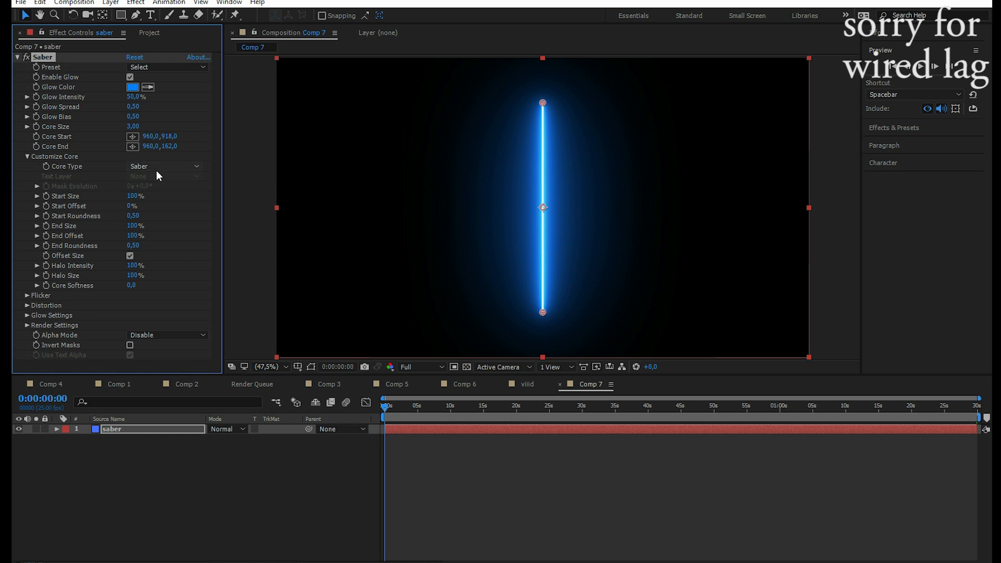
click(166, 166)
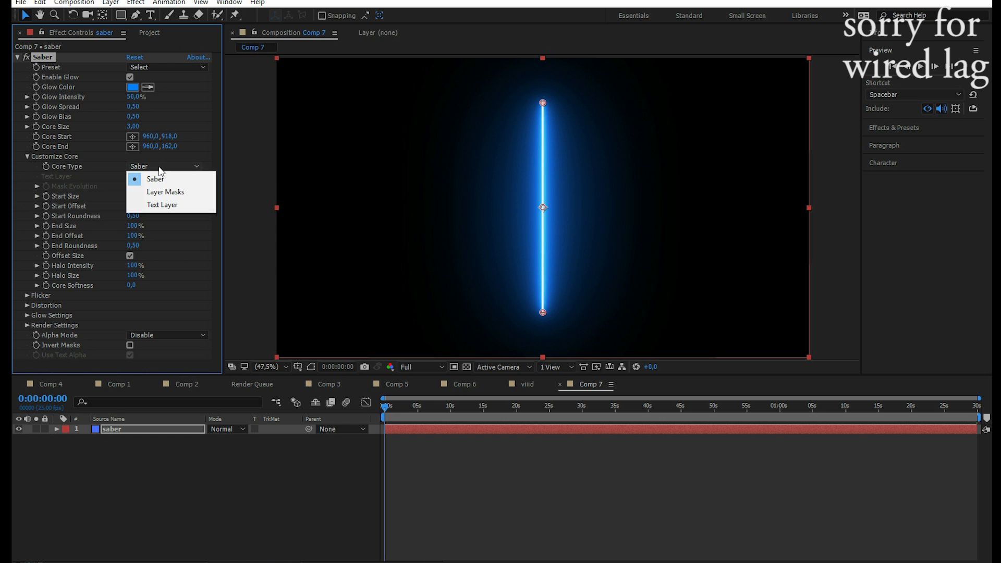
click(165, 192)
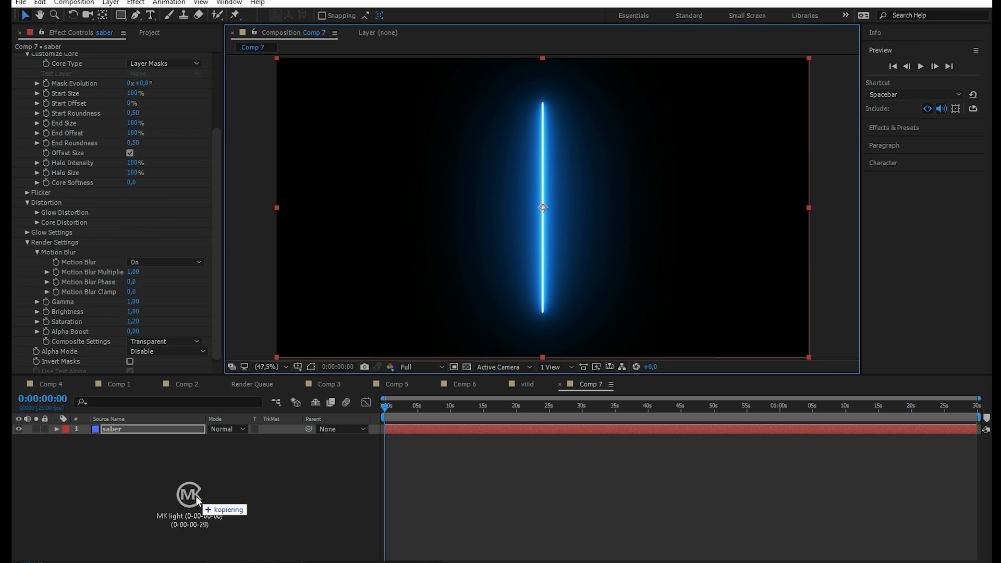
- Drag the MK light PNG into the Comp 7 timeline above the saber layer
drag(188, 492, 151, 429)
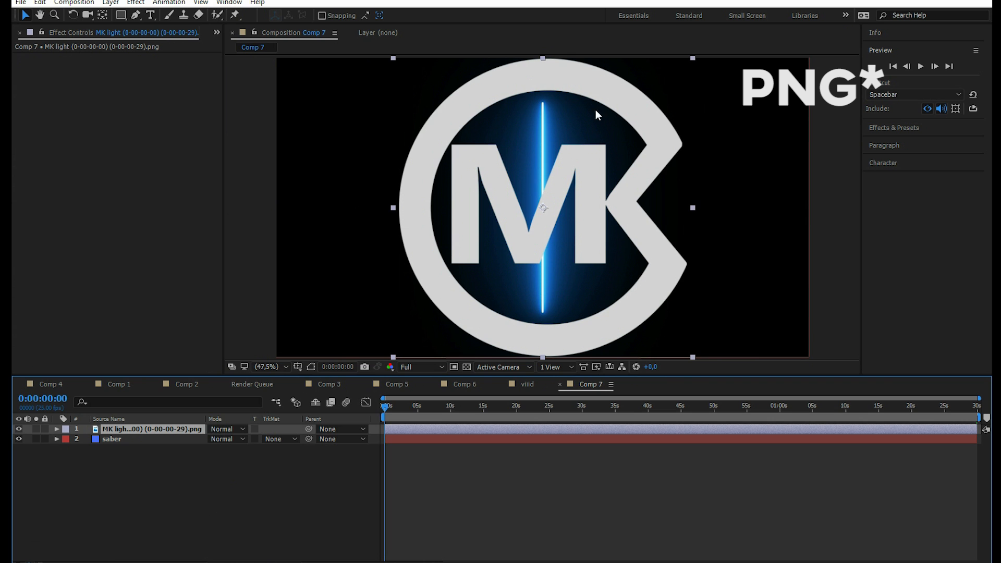
mouse_move(400, 192)
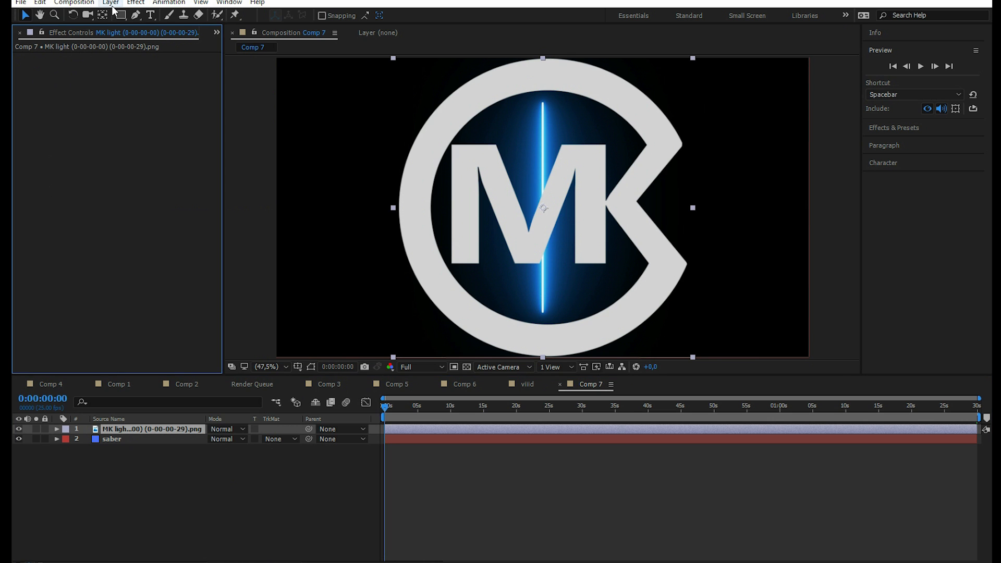
- Auto-trace the MK logo into masks, then delete the original PNG layer
click(110, 3)
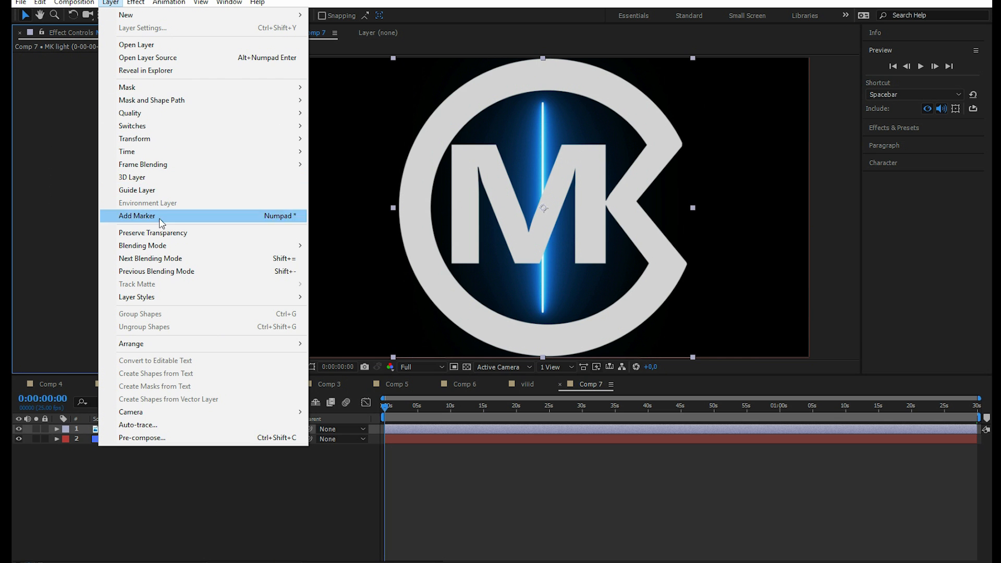
click(138, 424)
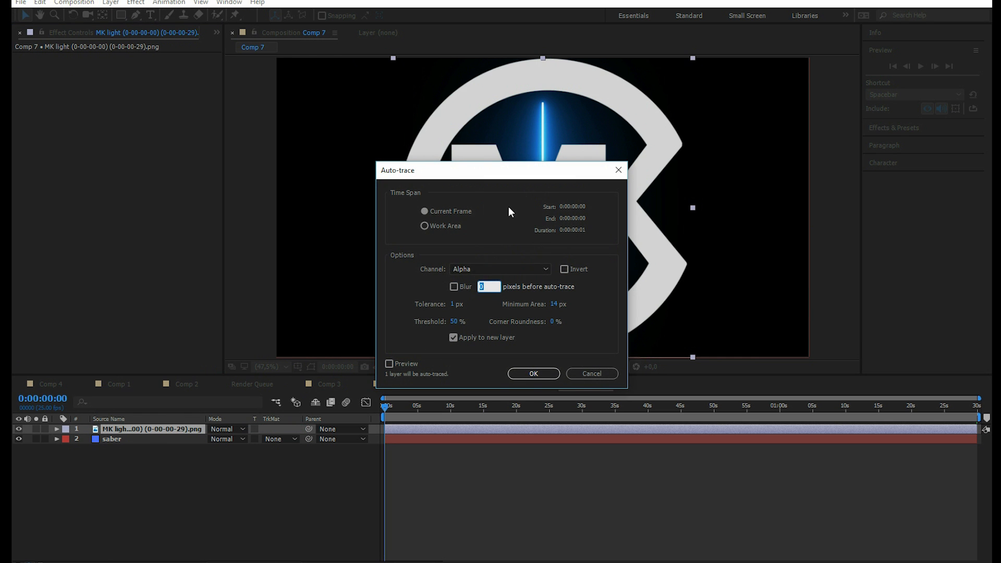
click(533, 373)
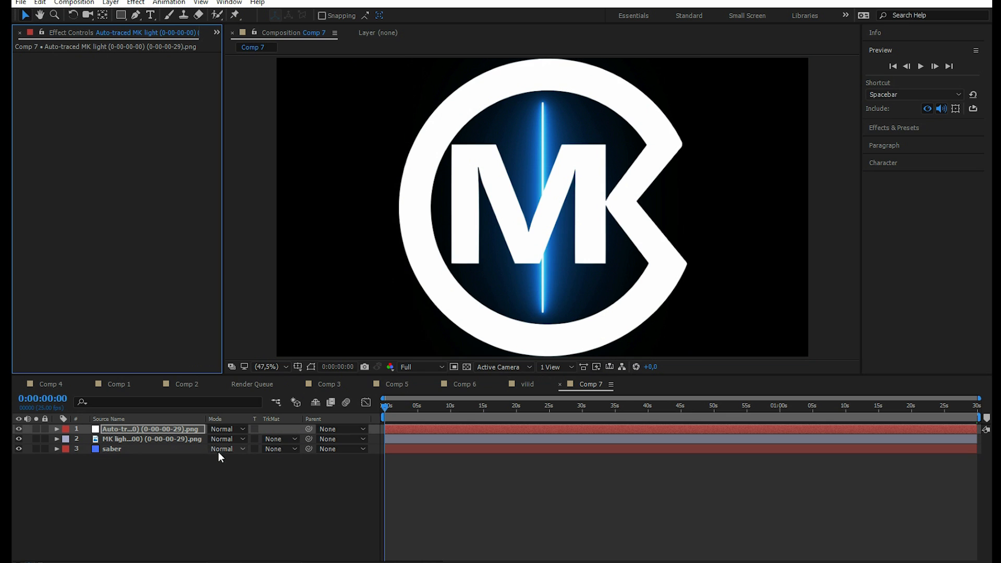
click(150, 439)
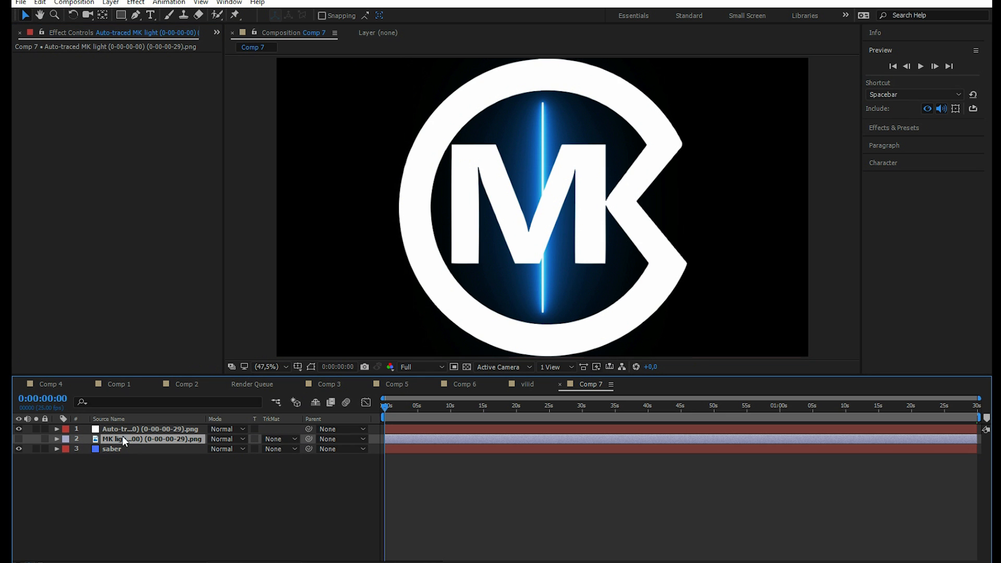
click(111, 449)
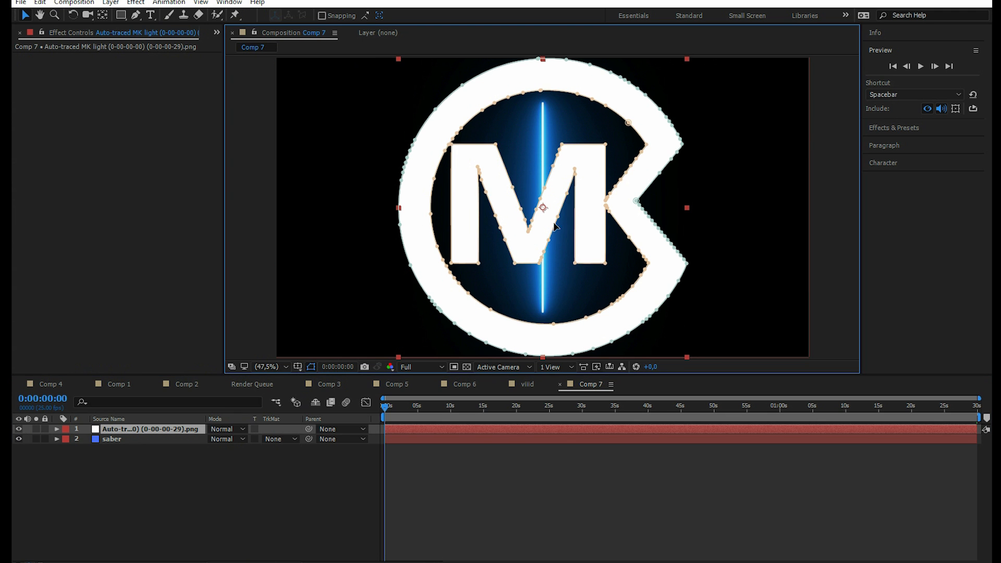
mouse_move(319, 223)
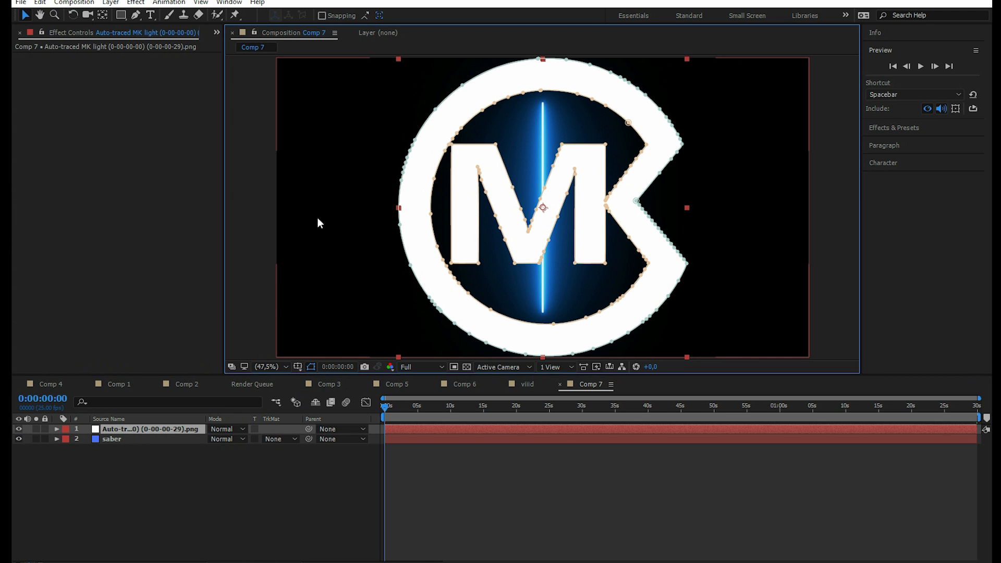
- Select the auto-traced layer holding the MK logo masks to copy them to saber
click(56, 428)
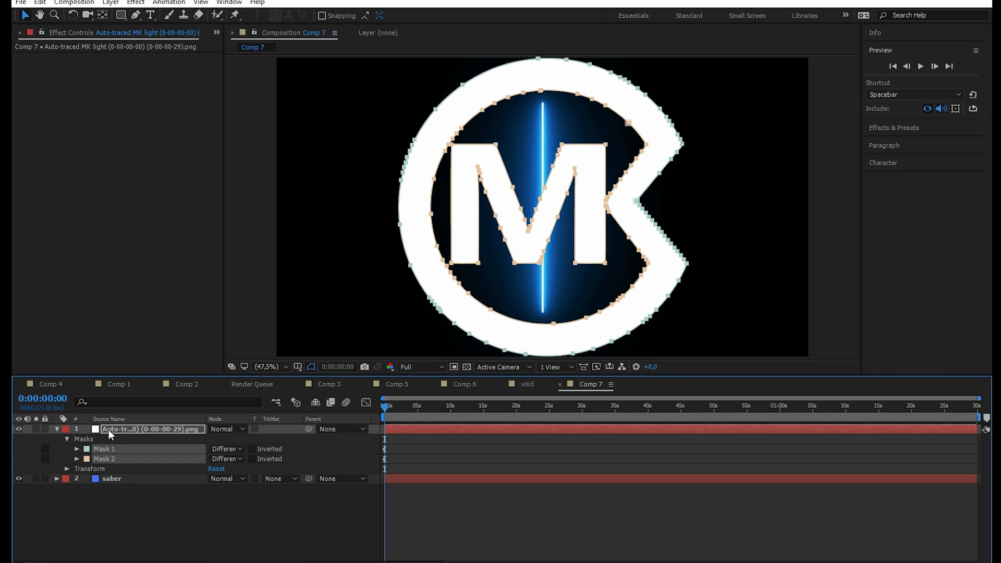
click(111, 479)
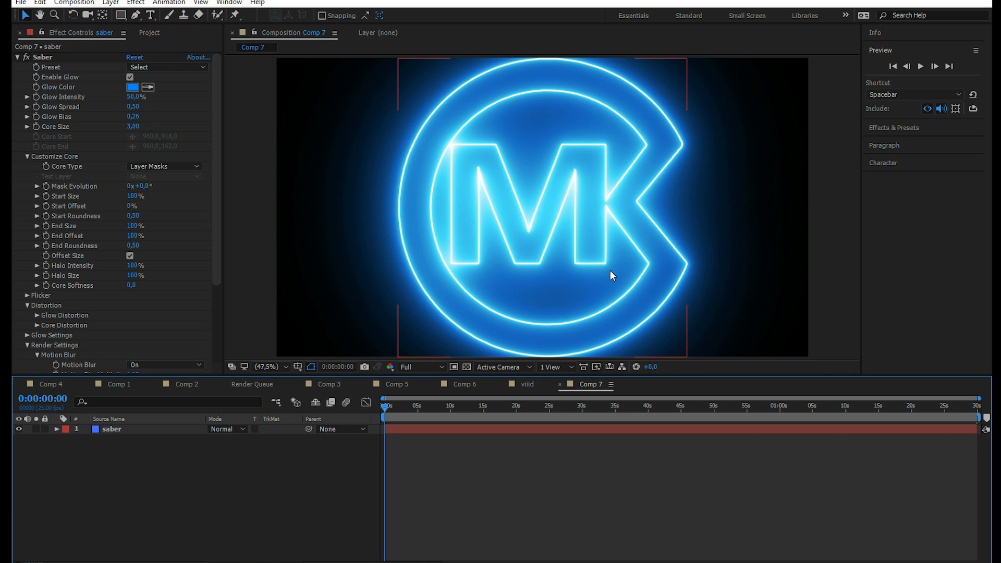
mouse_move(433, 260)
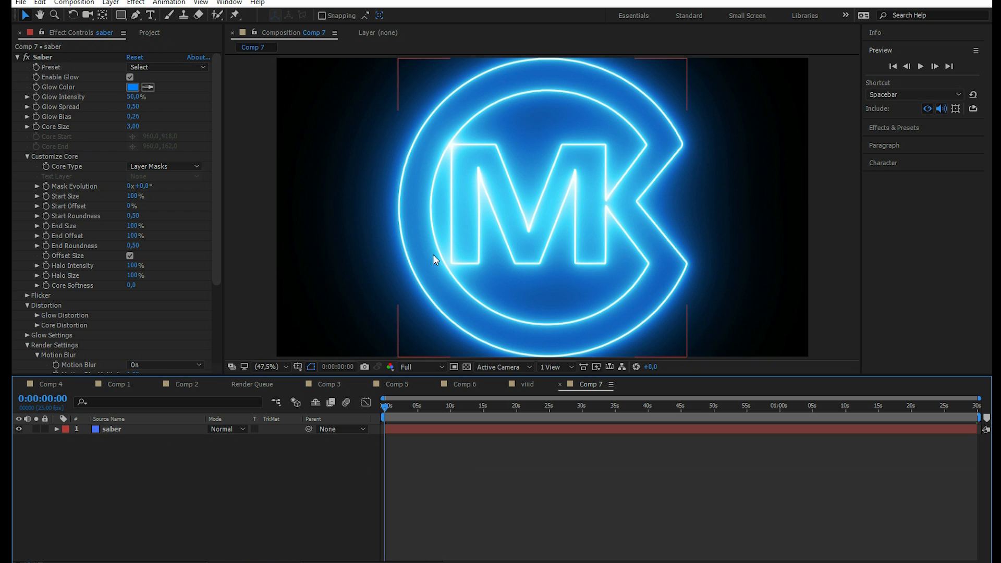
mouse_move(568, 151)
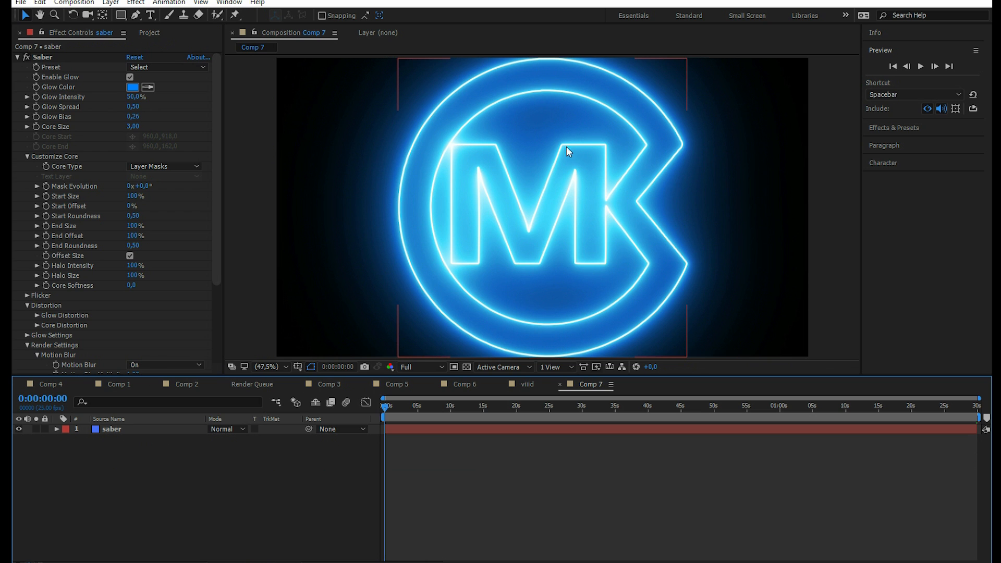
mouse_move(75, 432)
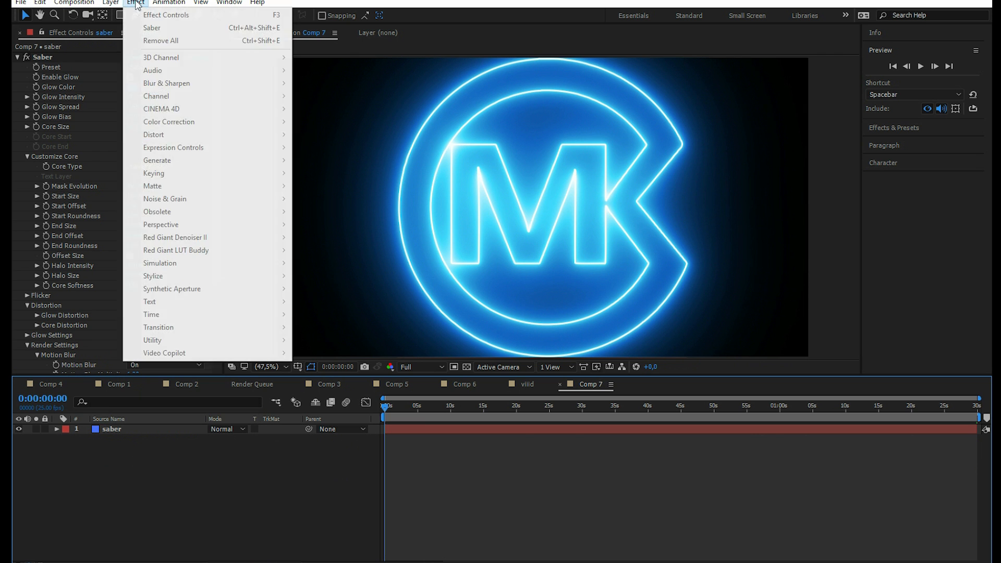
- Add a text layer reading 'hiiis', then reselect the saber layer
click(110, 2)
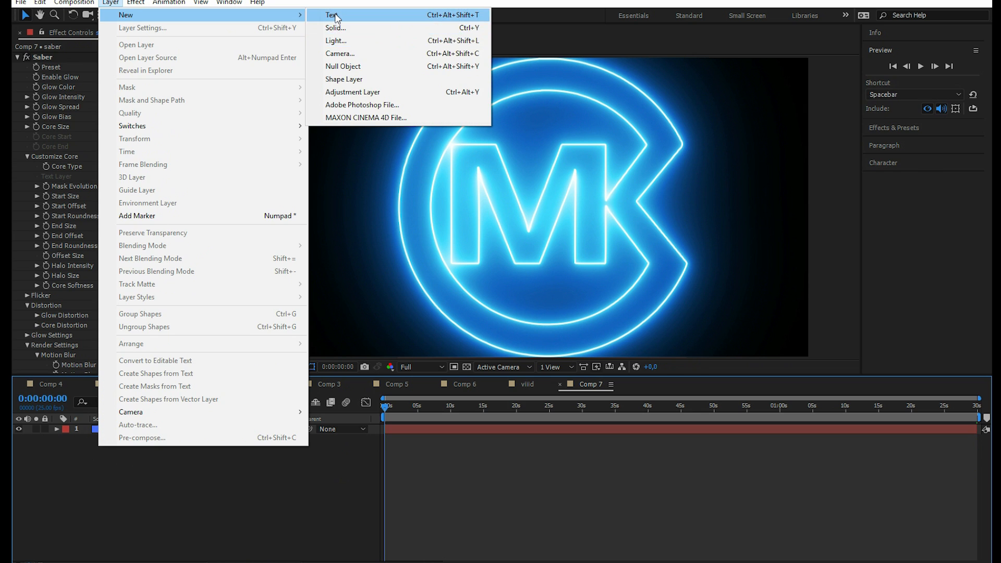
click(331, 15)
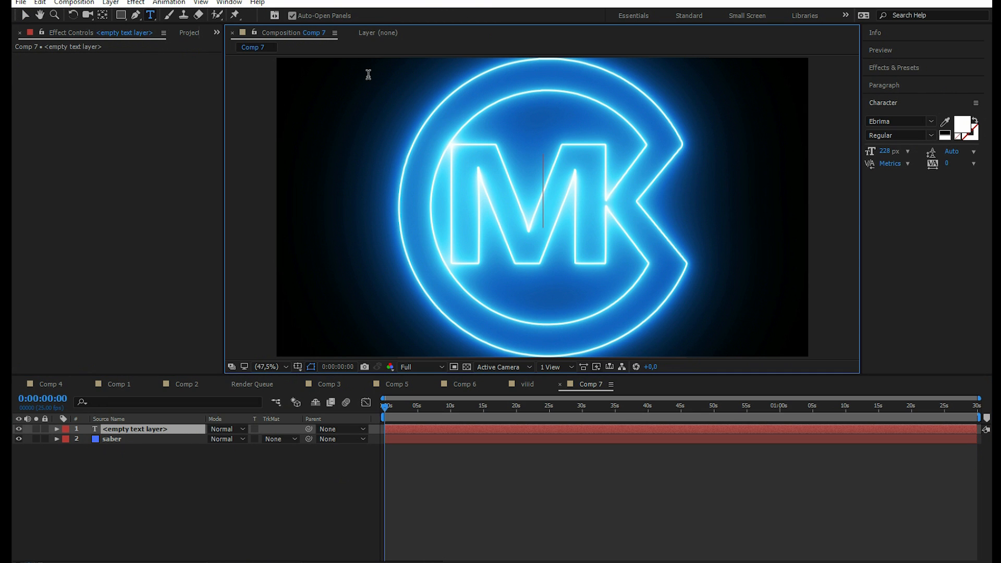
text(hiiii)
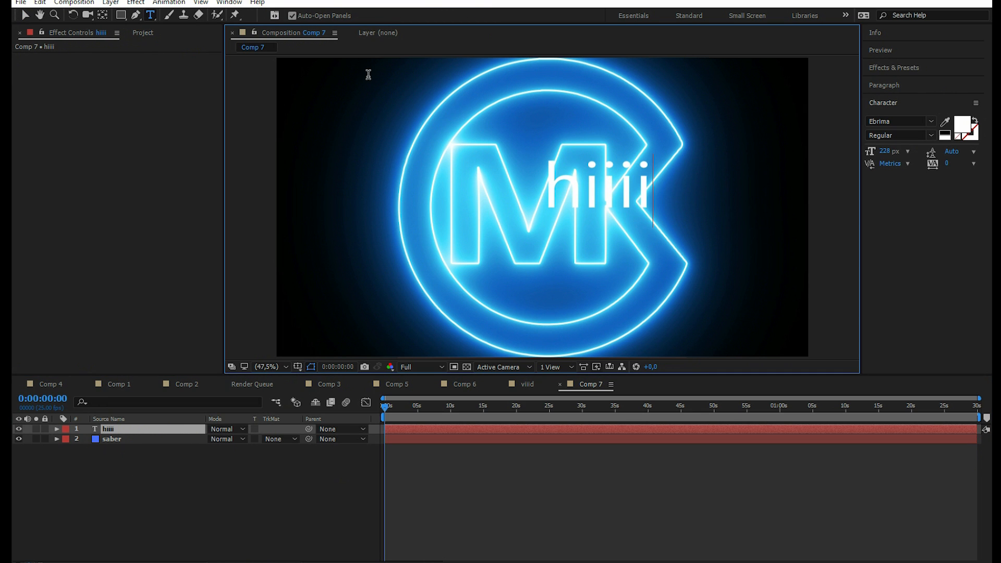
text(s)
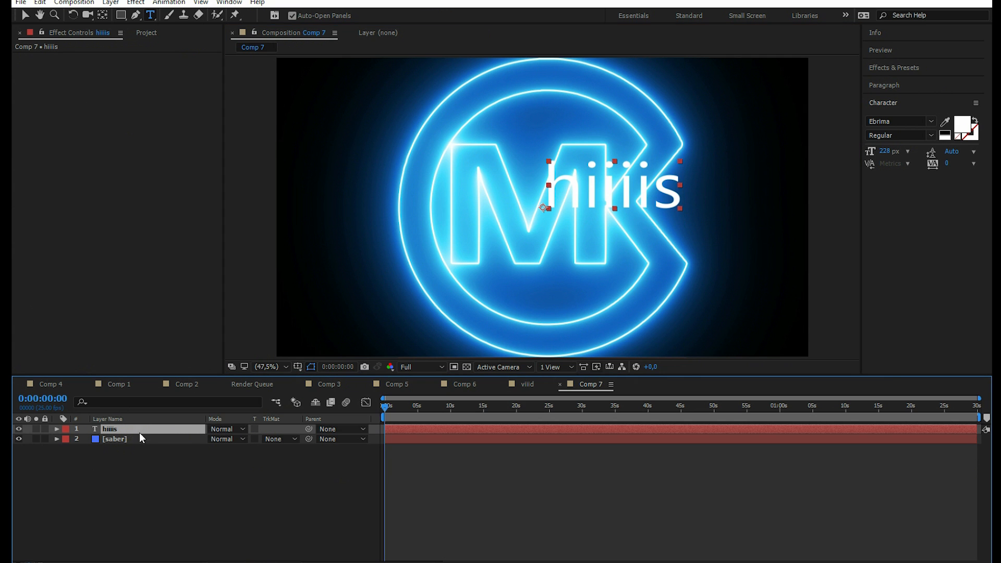
click(57, 429)
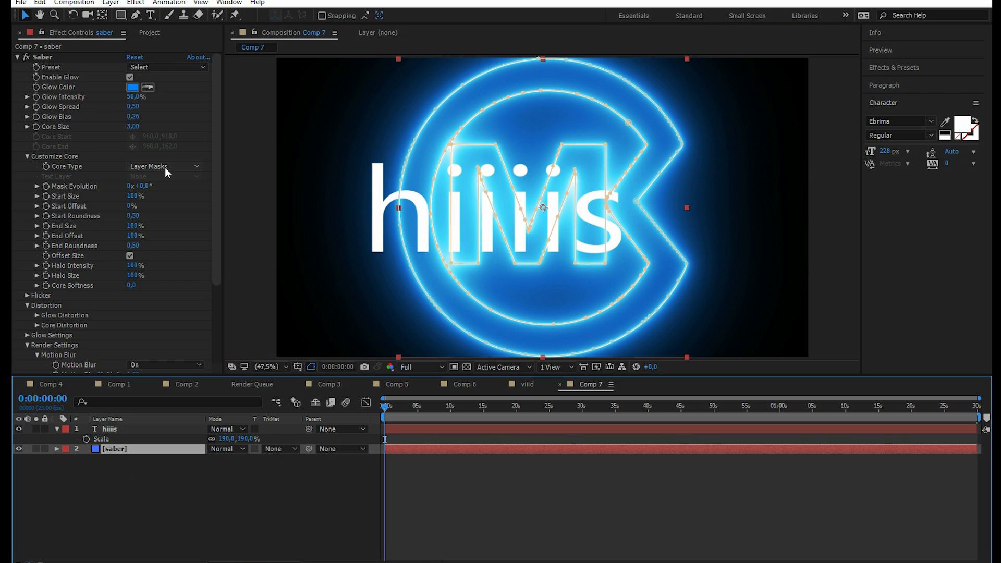
- Set the Saber Core Type to Text Layer with 'hiiis' as the source layer
click(163, 165)
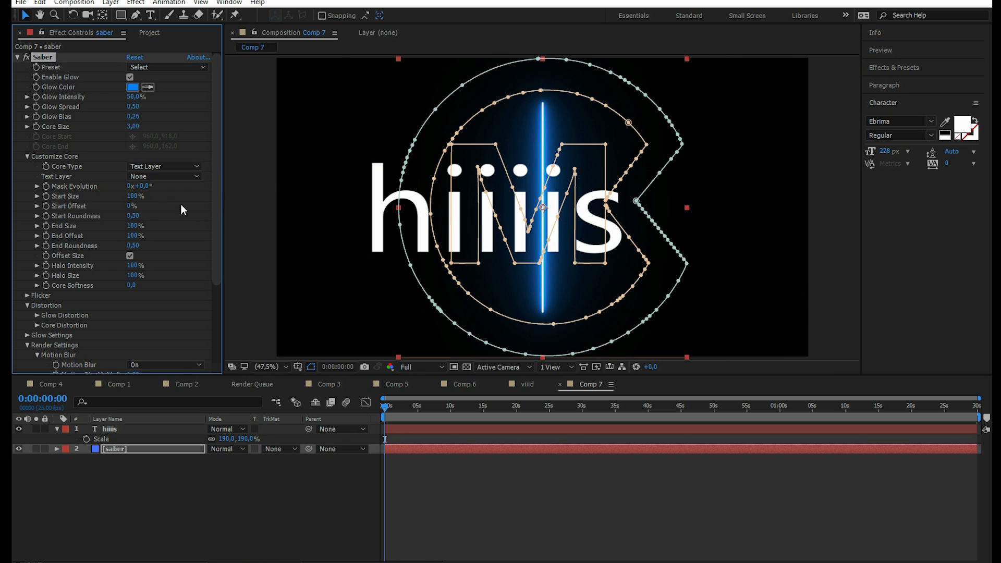
click(164, 167)
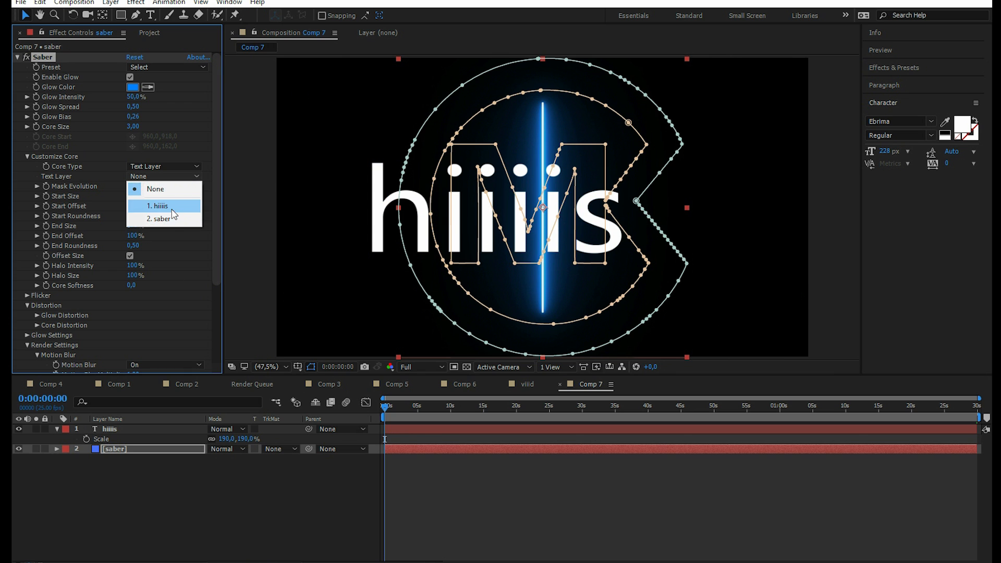
click(157, 205)
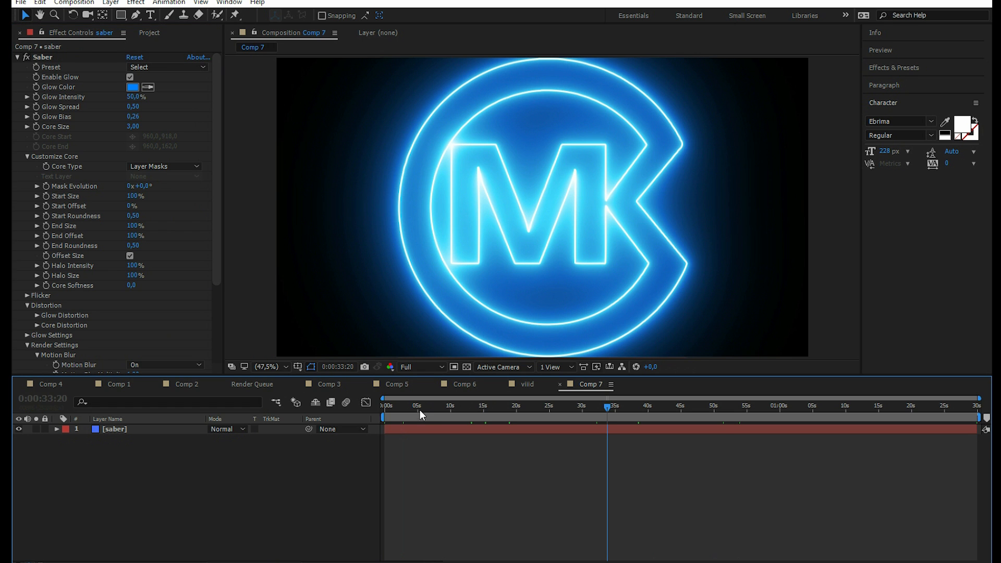
key(Home)
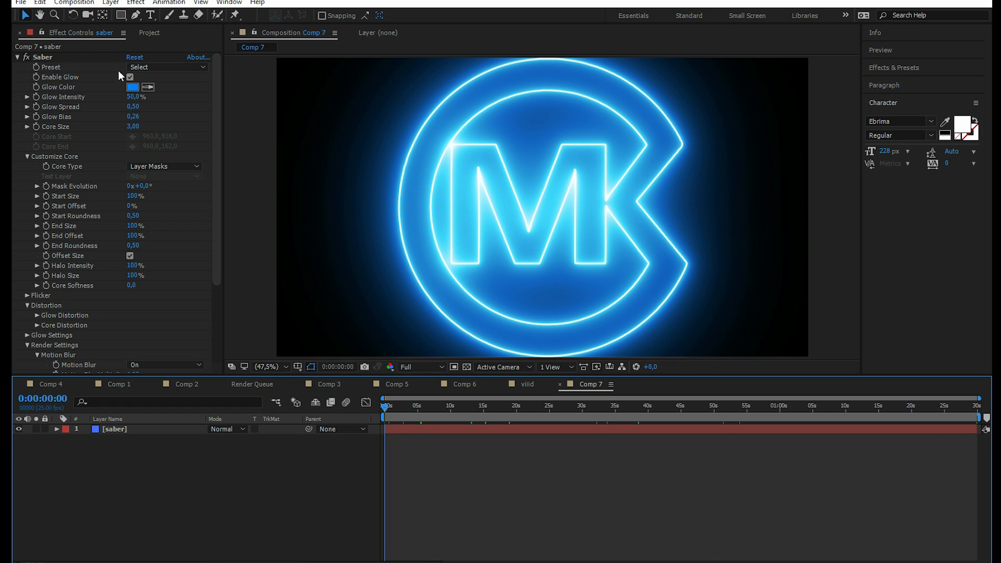
click(165, 67)
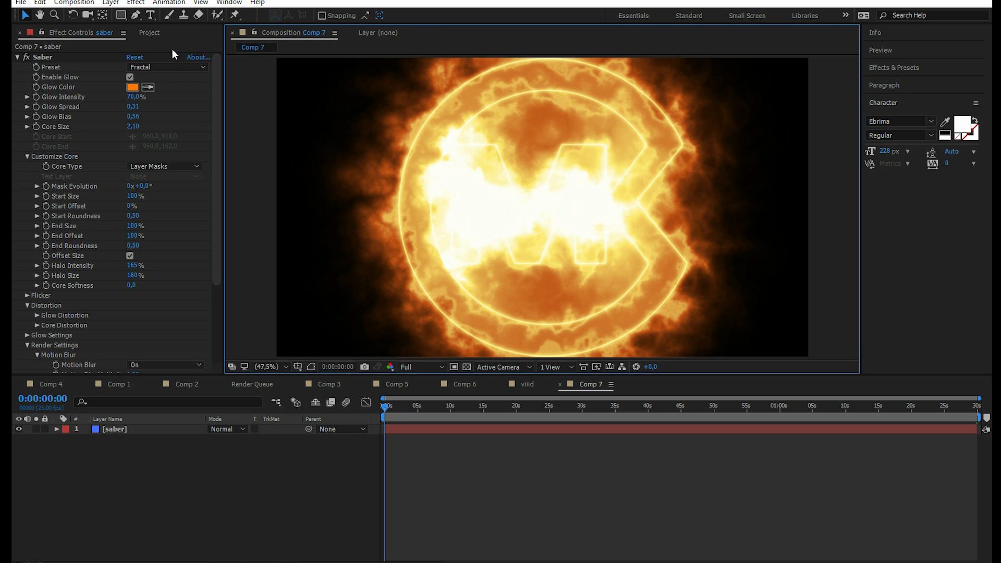
click(168, 68)
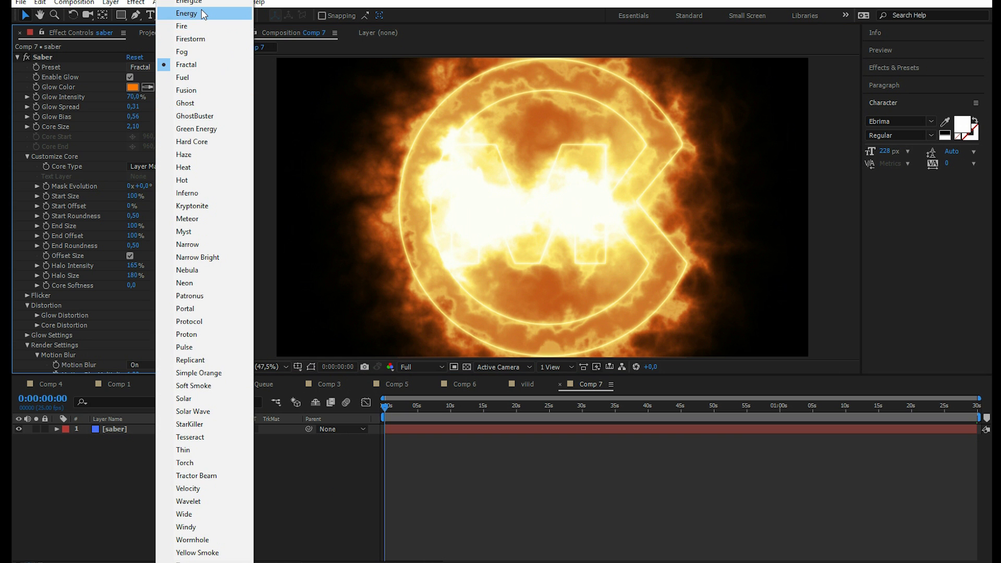
click(185, 12)
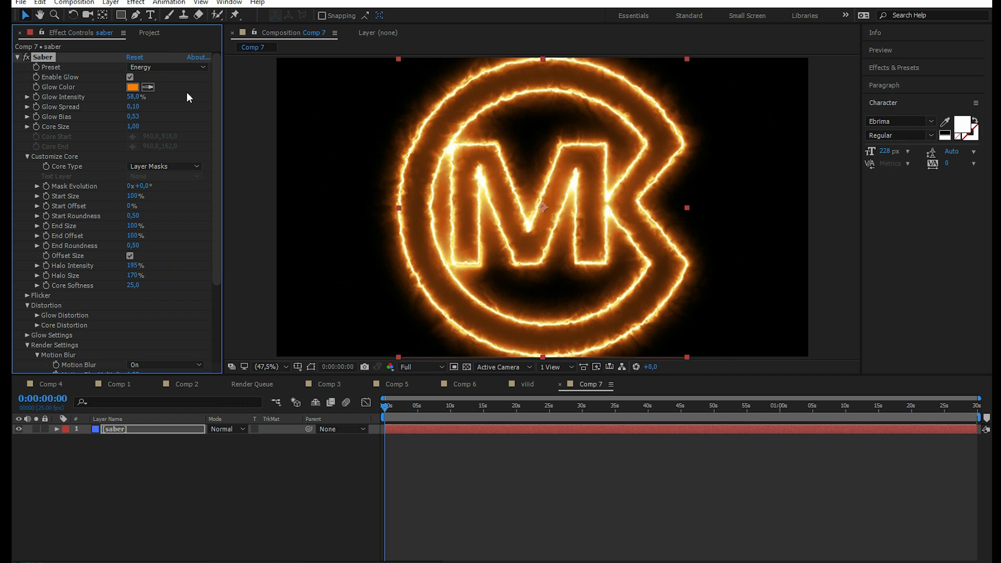
click(166, 67)
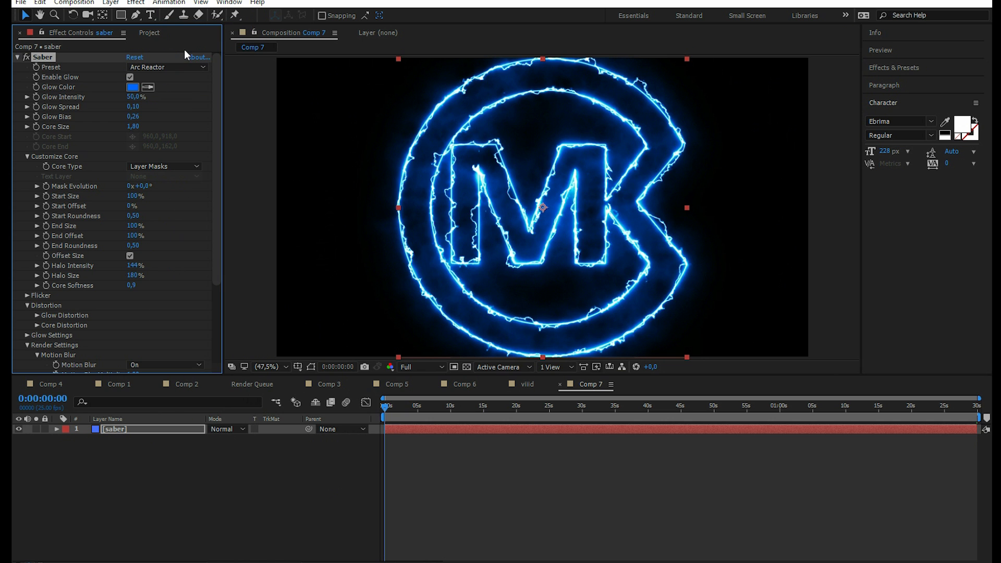
click(166, 67)
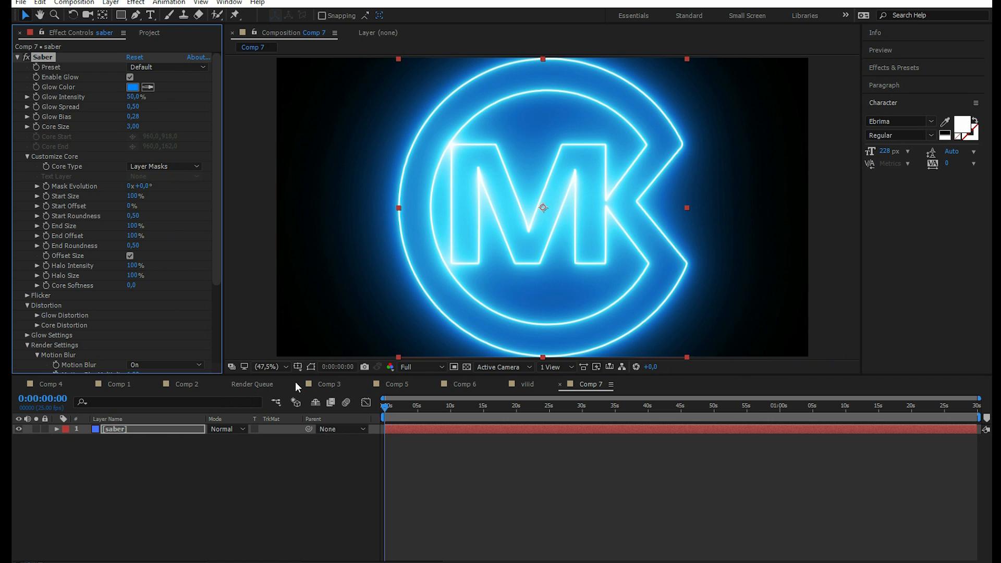
- Set the current time to 10 seconds and trim Comp 7 to the work area
click(704, 406)
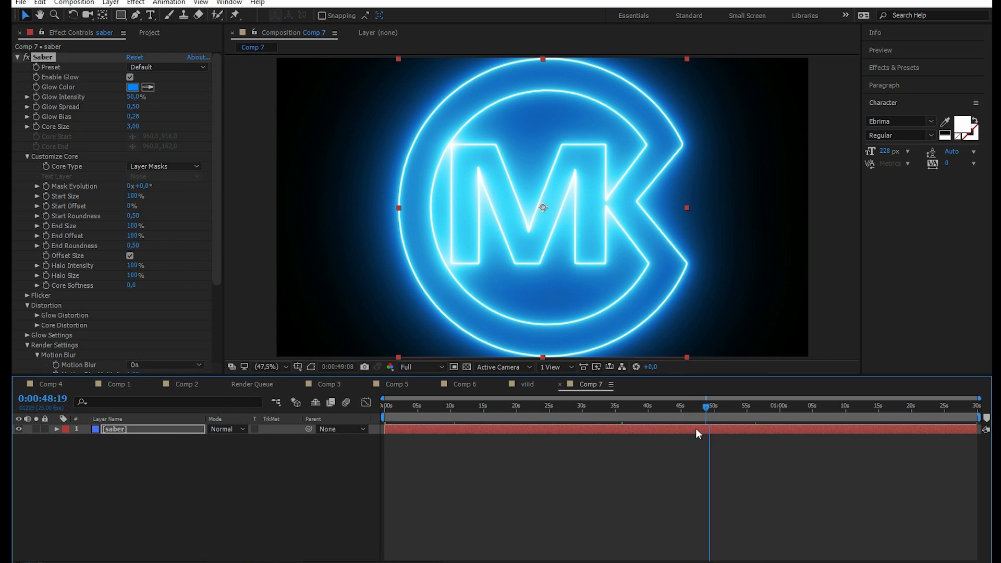
click(424, 406)
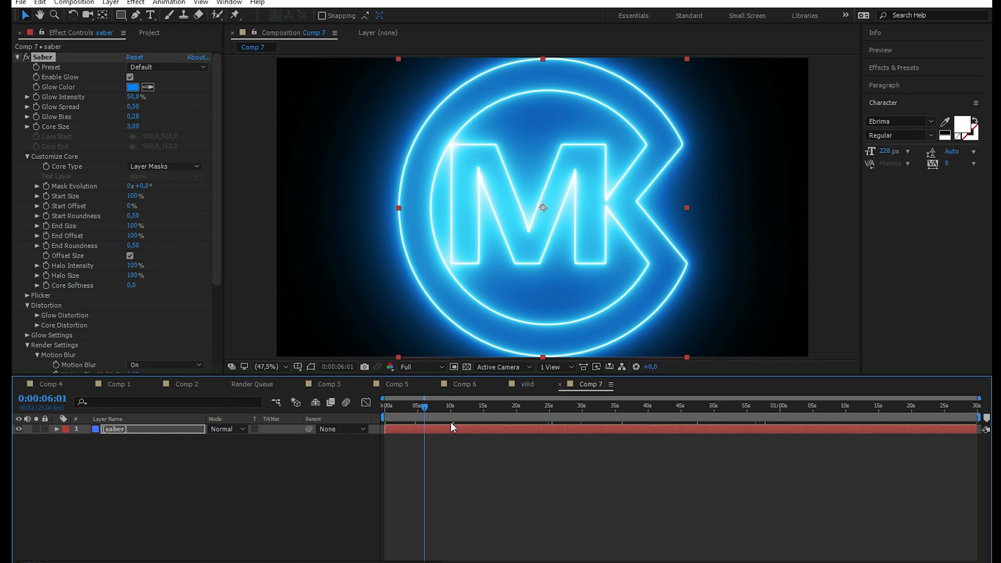
click(450, 406)
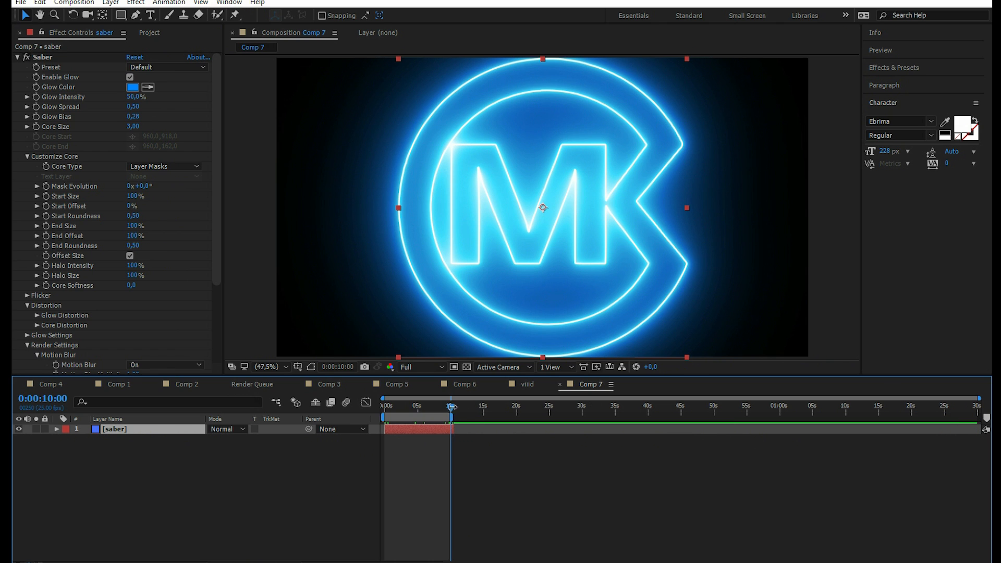
right_click(450, 405)
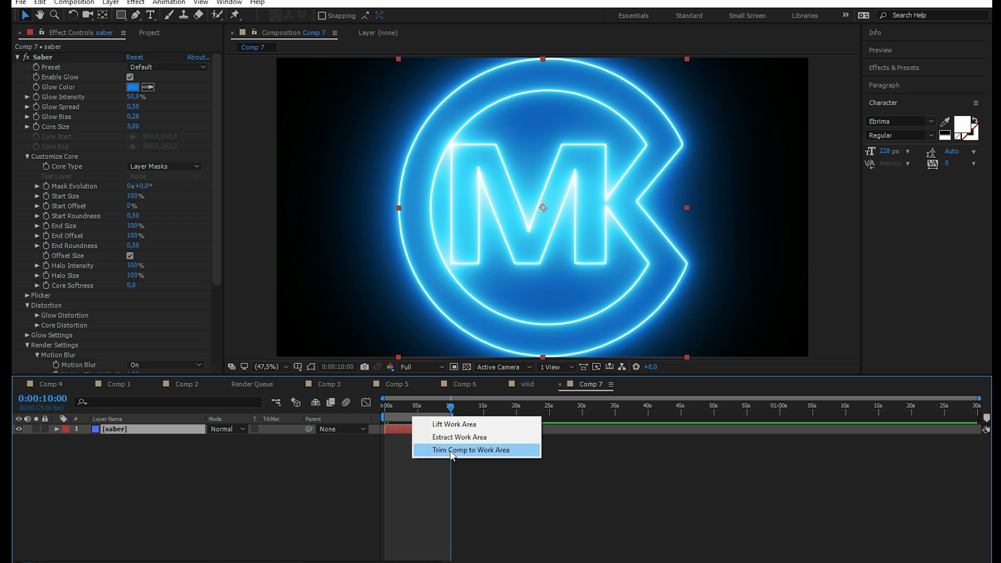
click(471, 450)
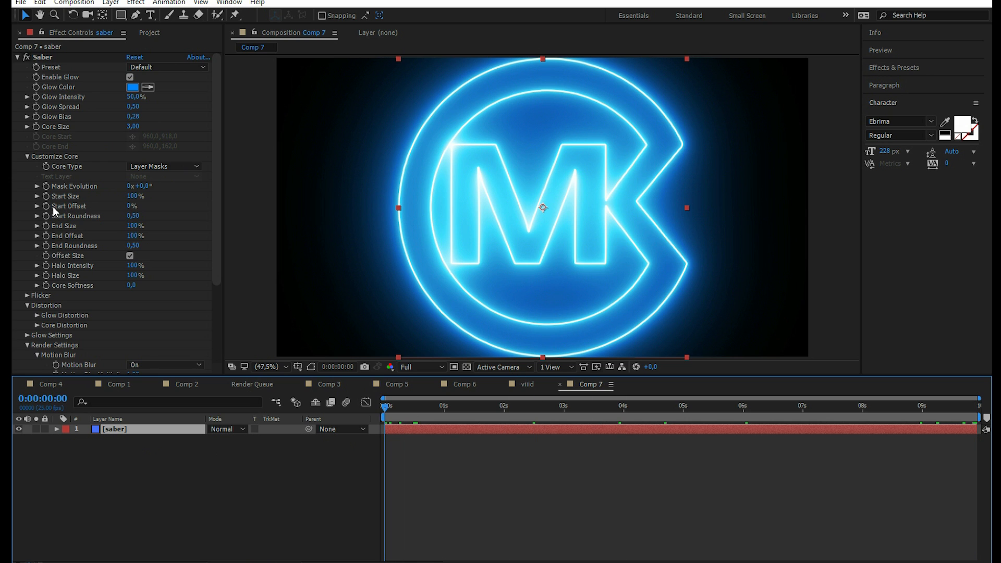
mouse_move(51, 210)
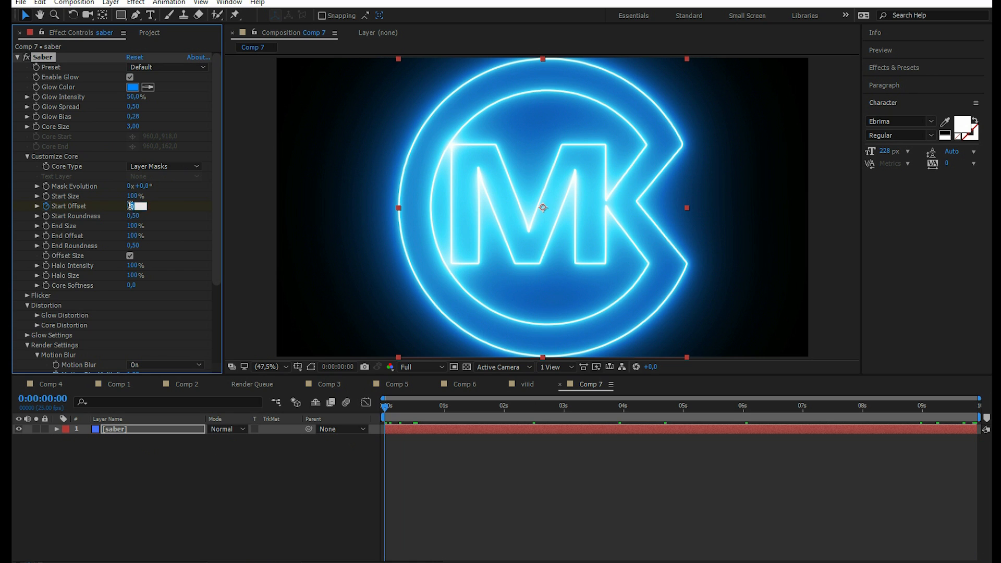
- Keyframe the saber Start Offset at 100% at the start and 0% near 10 seconds
text(100%)
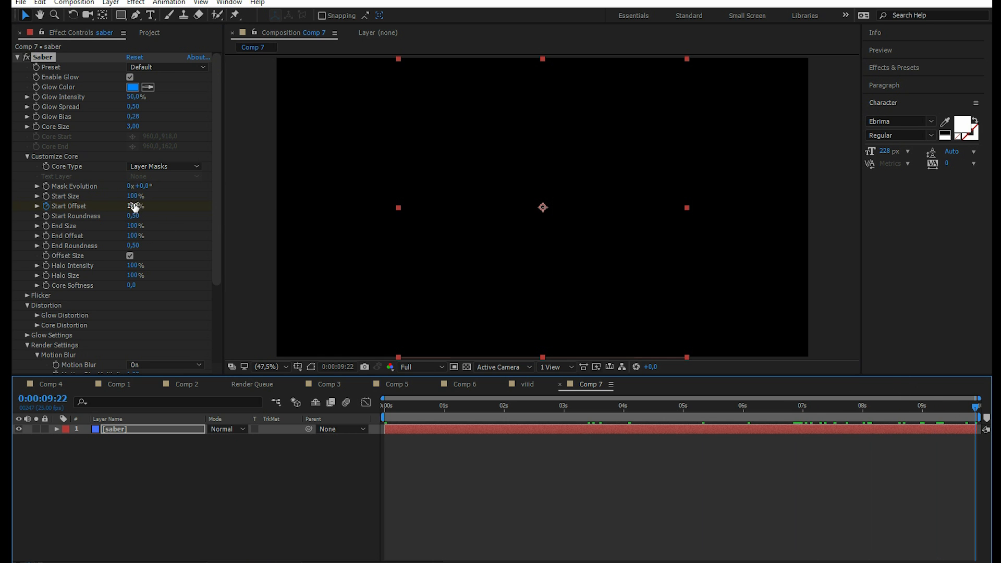
text(0)
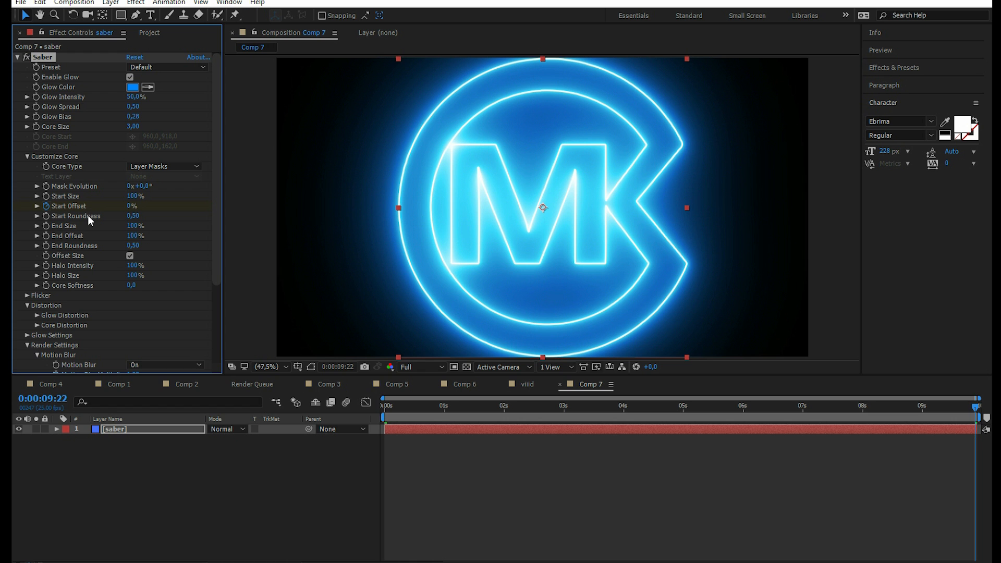
click(456, 407)
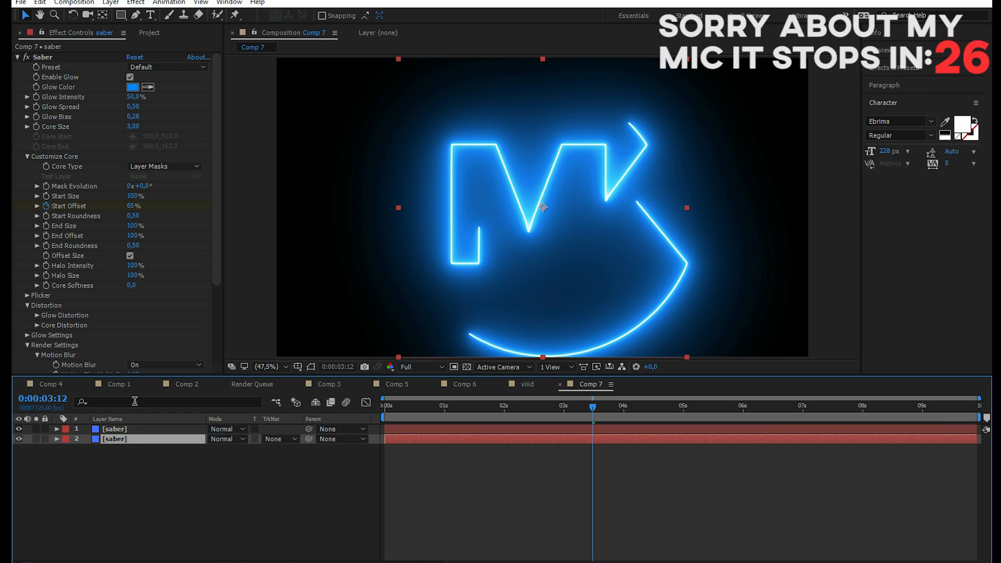
- Switch to the fire example Comp 2, then to the blue-purple neon Comp 1
click(116, 383)
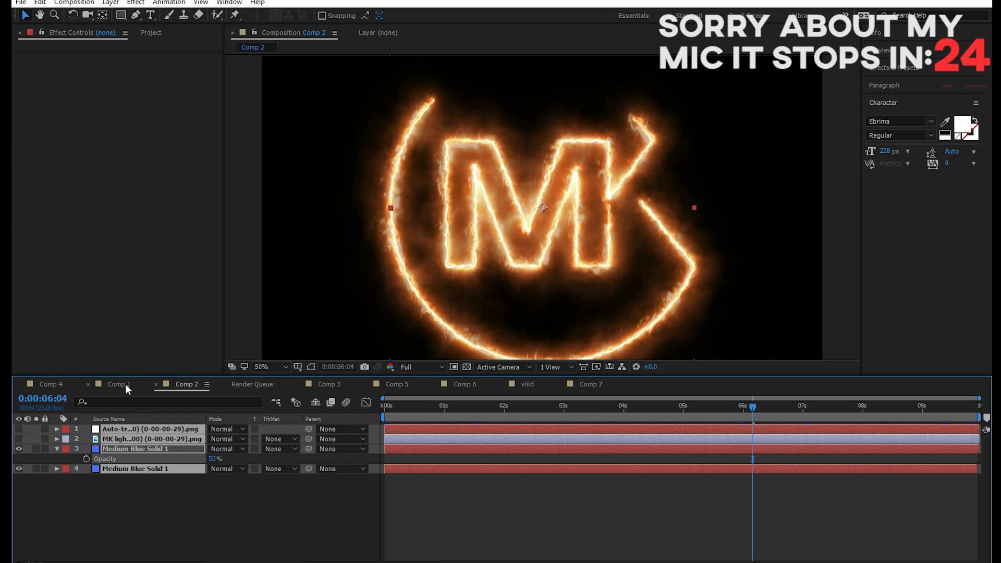
click(119, 383)
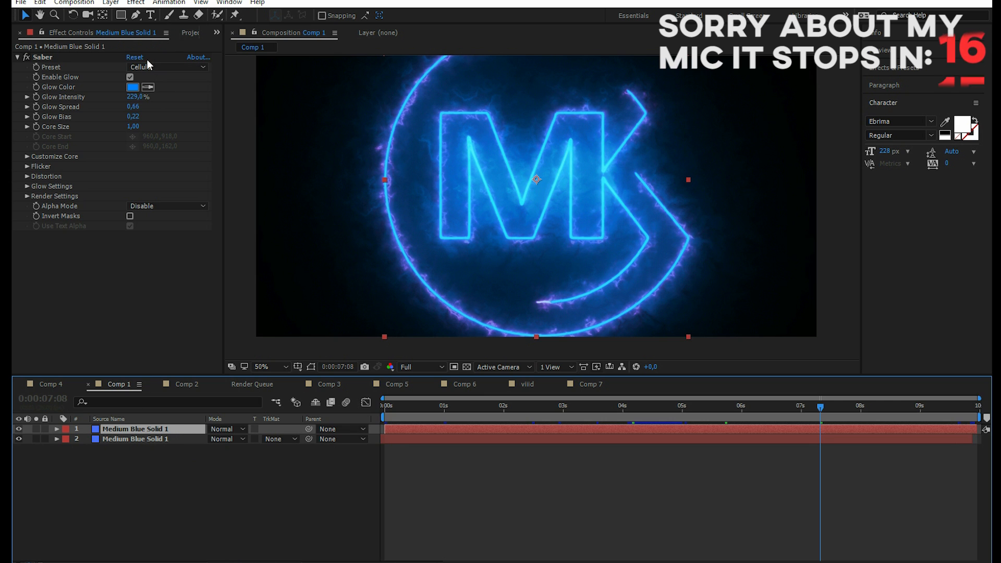
- Hide and reshow the top blue layer, preview the draw-on around 2–3 seconds, then open Comp 2
click(166, 68)
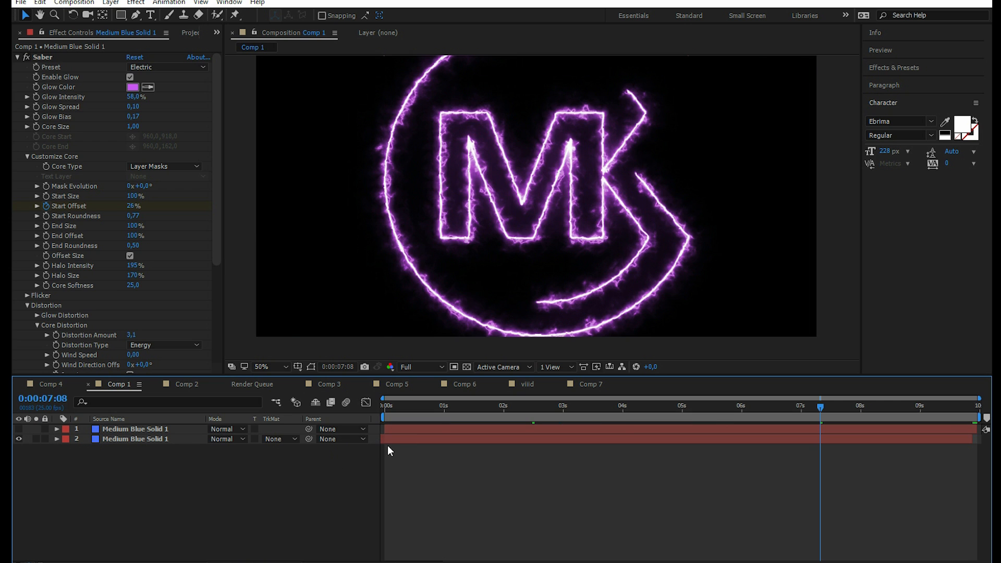
click(135, 438)
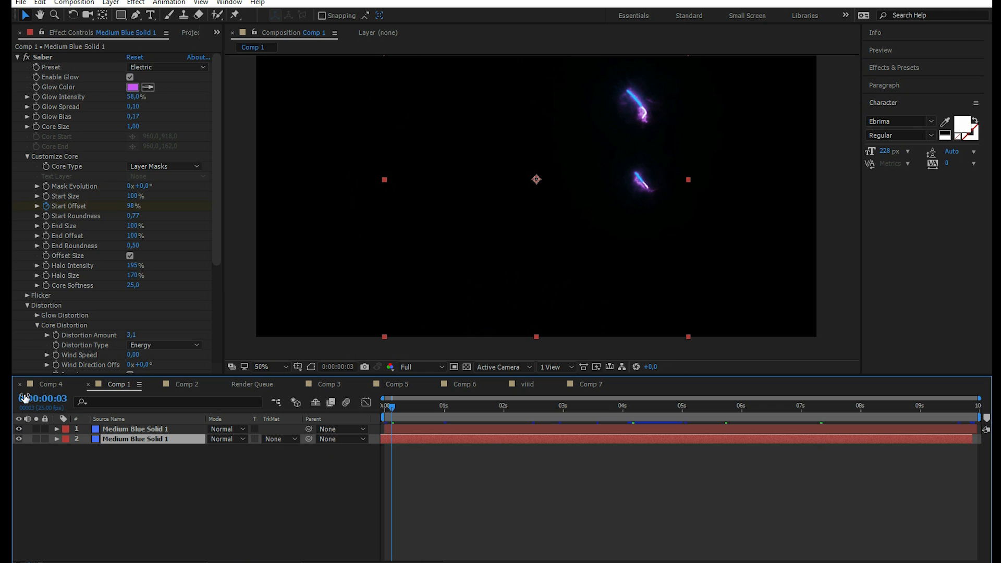
click(492, 406)
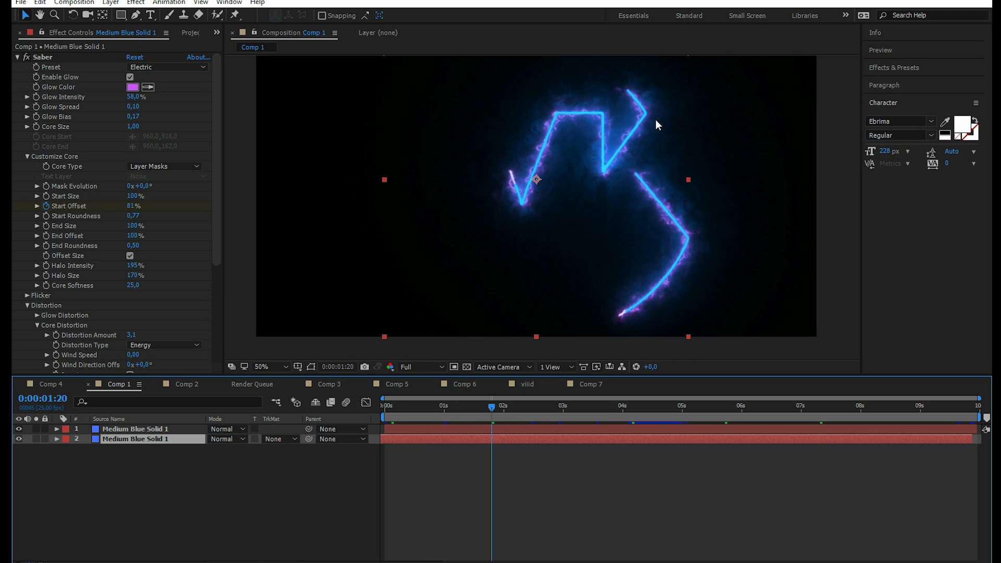
mouse_move(517, 200)
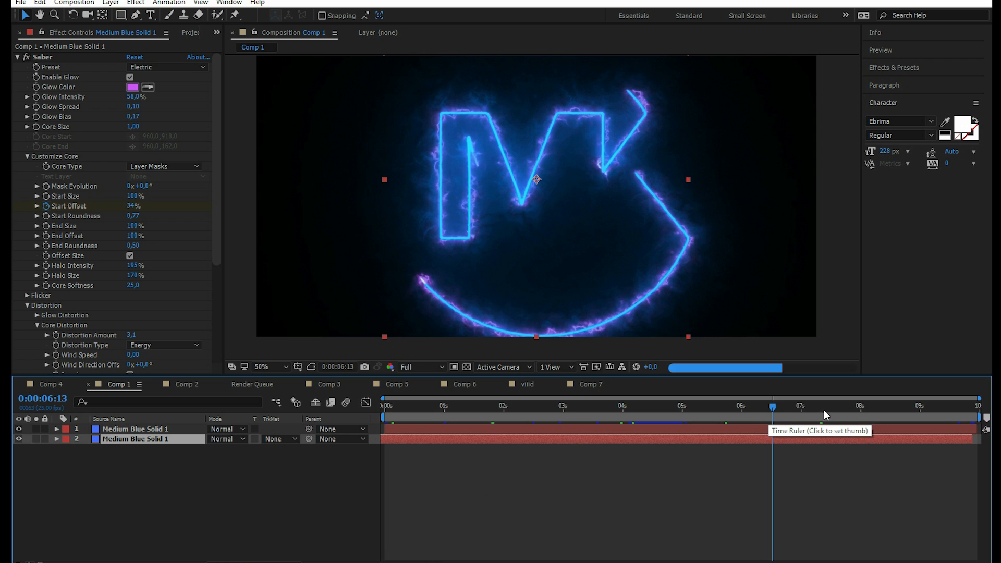
click(848, 405)
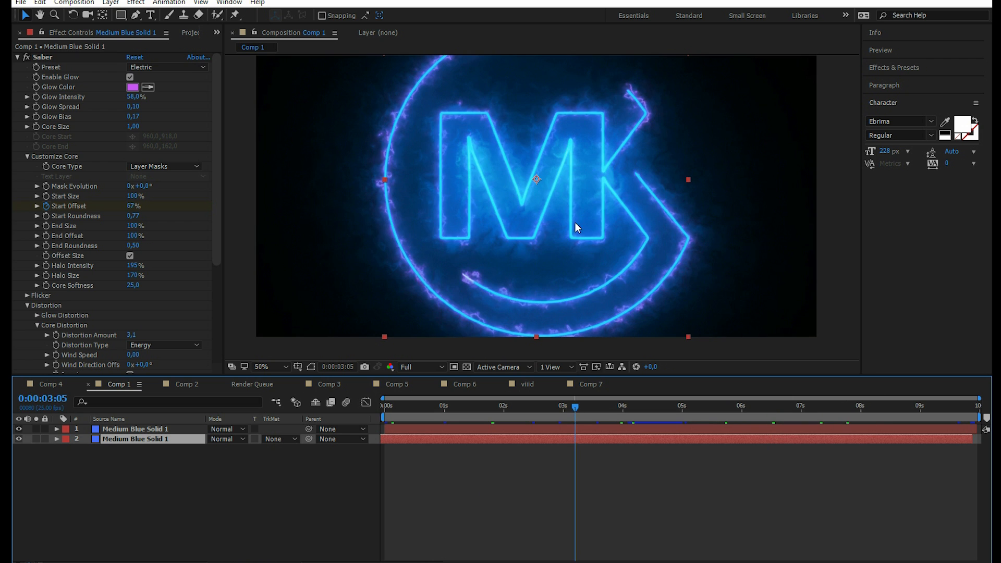
click(185, 383)
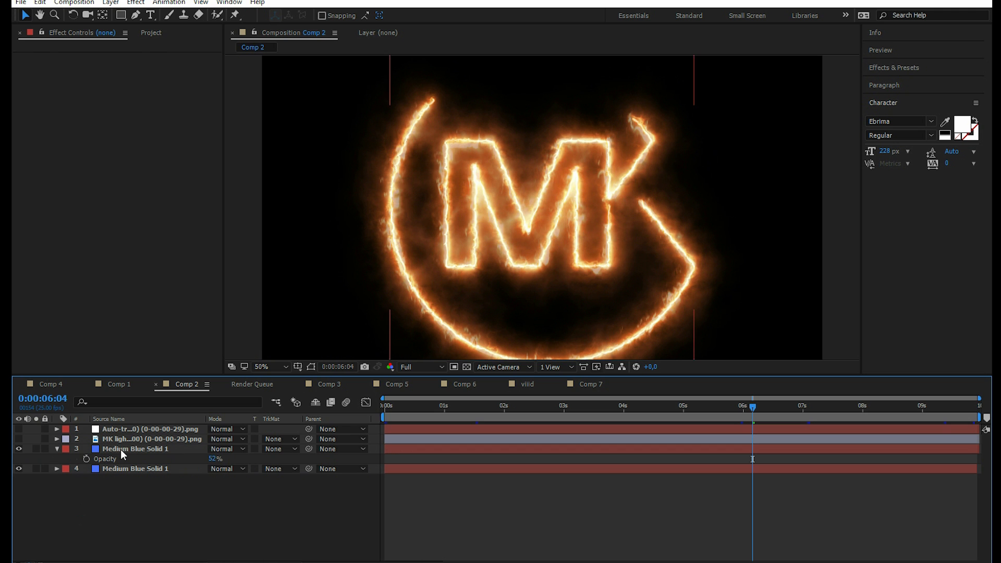
click(135, 449)
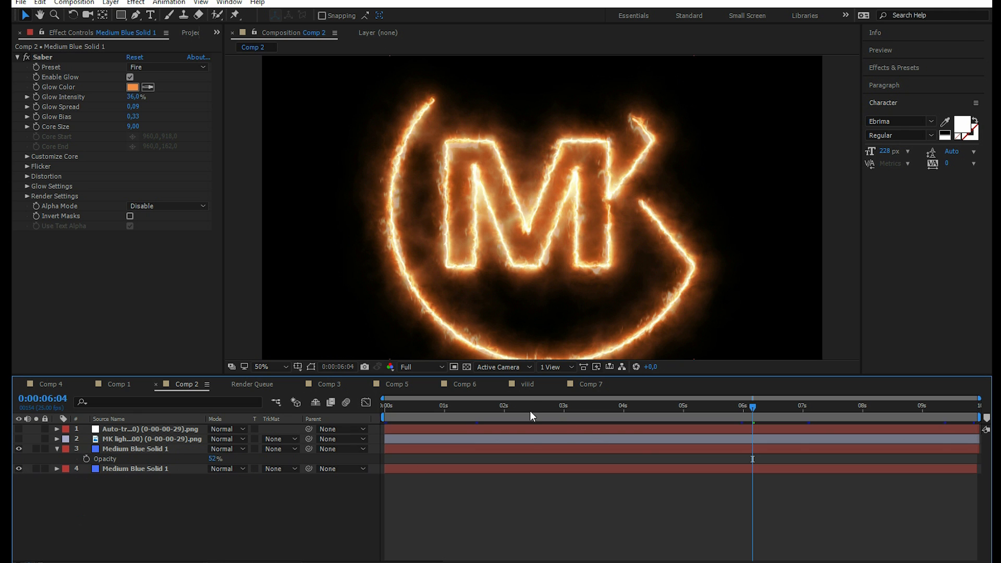
click(535, 405)
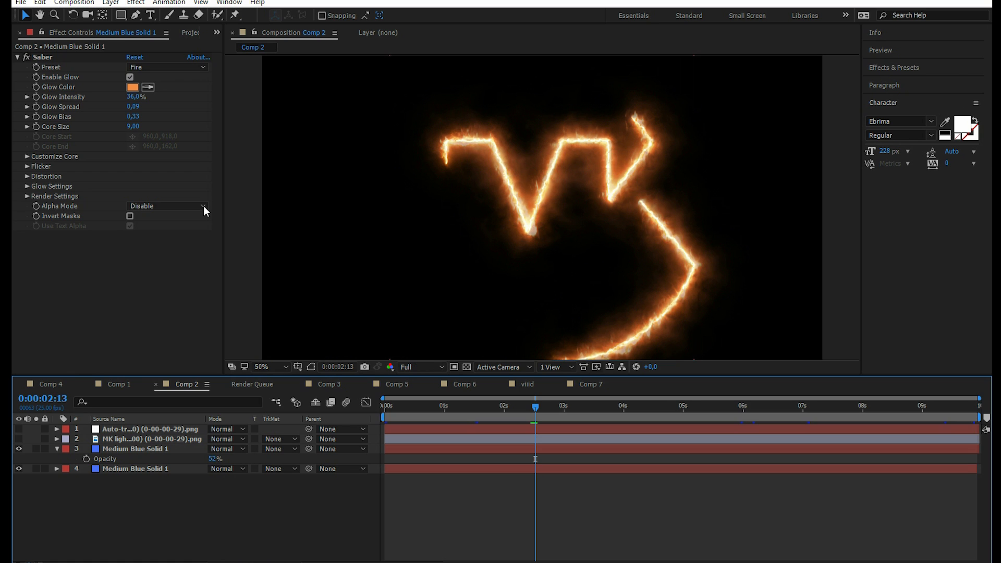